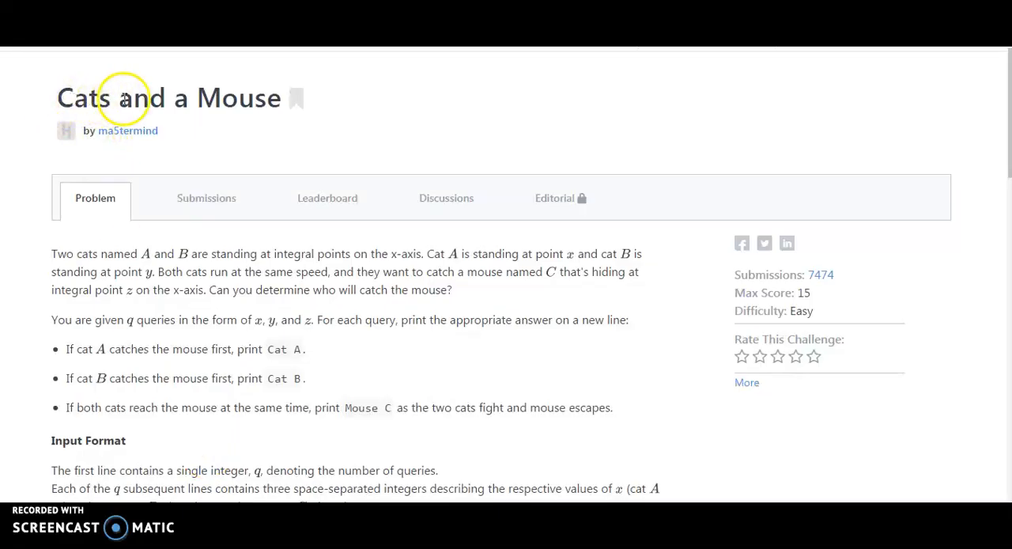
mouse_move(141, 196)
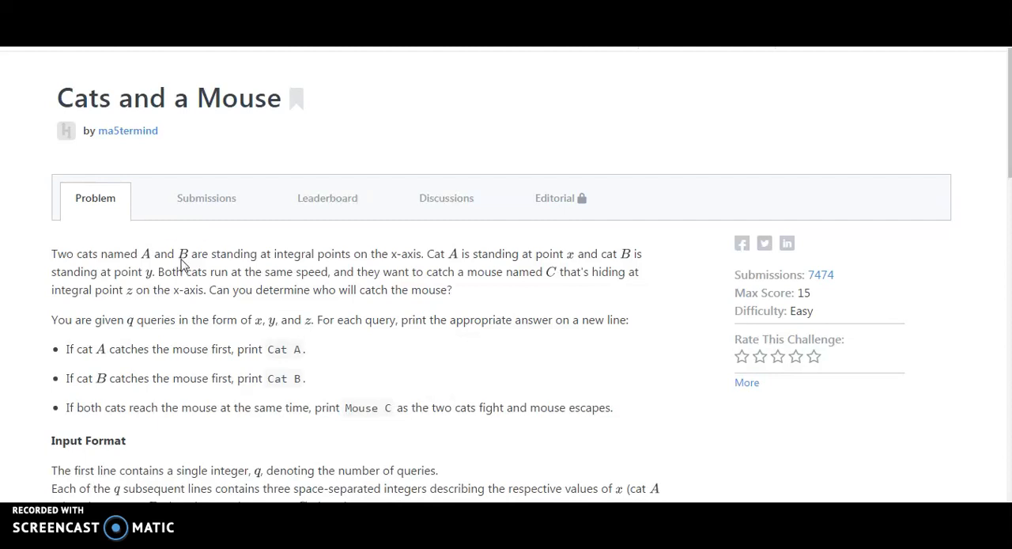
mouse_move(314, 275)
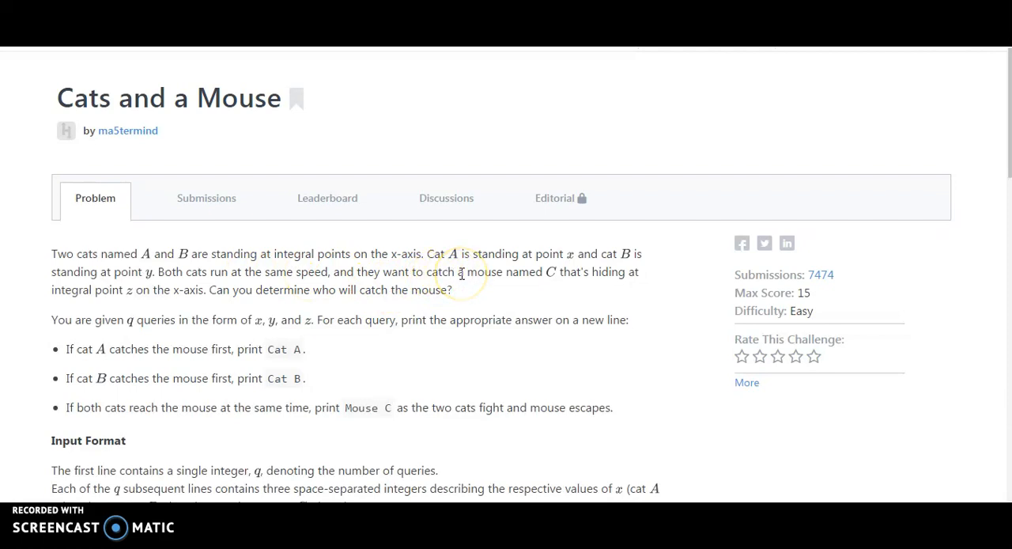
mouse_move(615, 269)
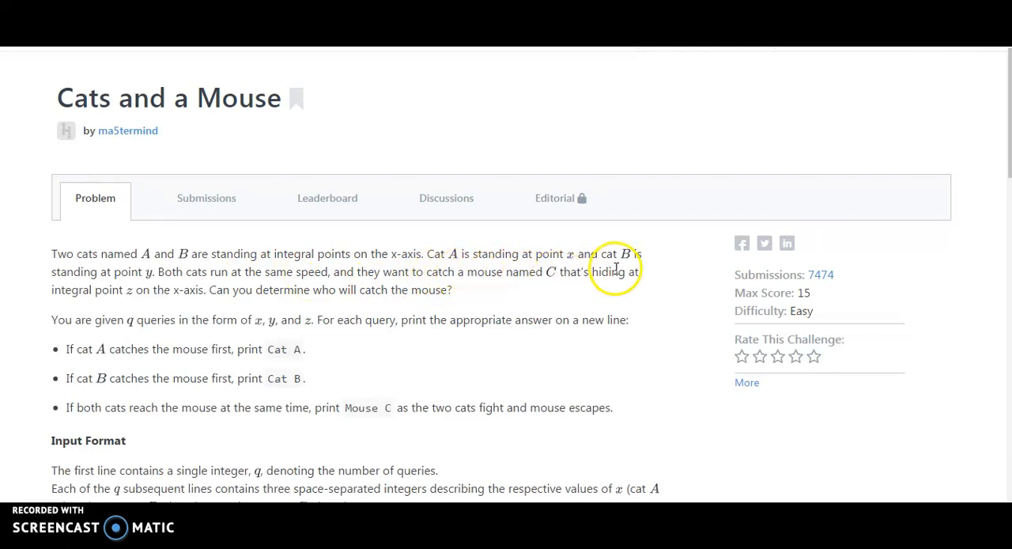
mouse_move(183, 285)
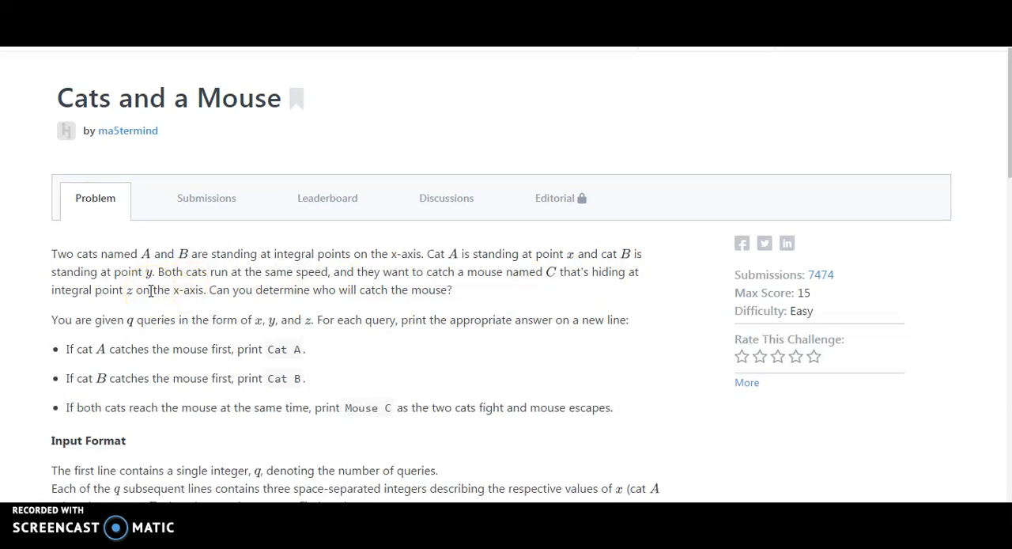
mouse_move(103, 307)
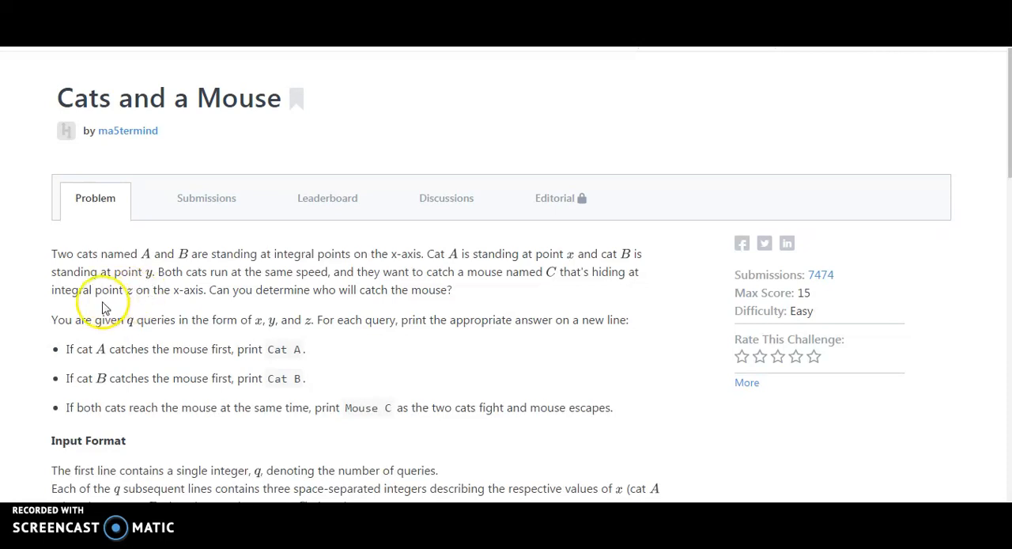
mouse_move(76, 316)
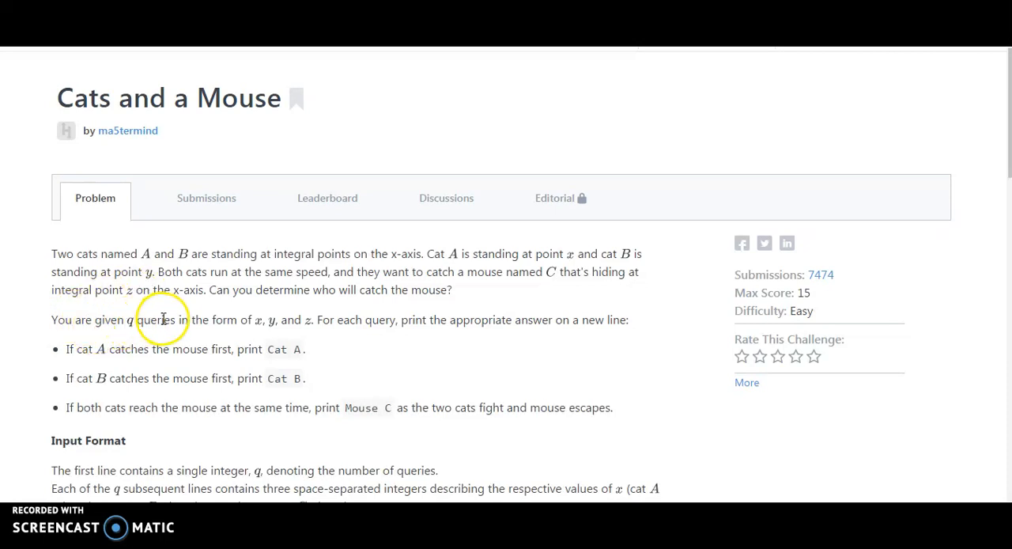
mouse_move(313, 316)
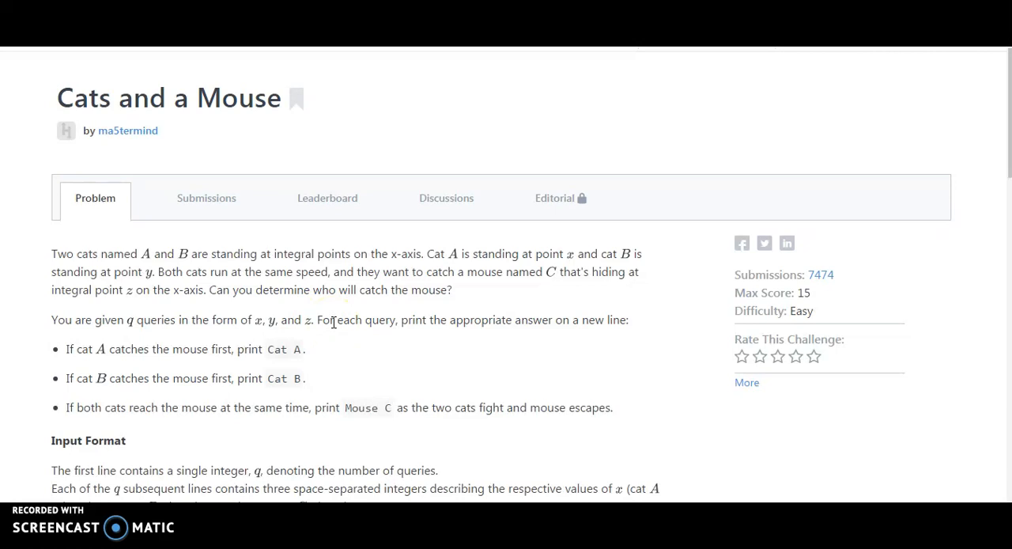
mouse_move(151, 355)
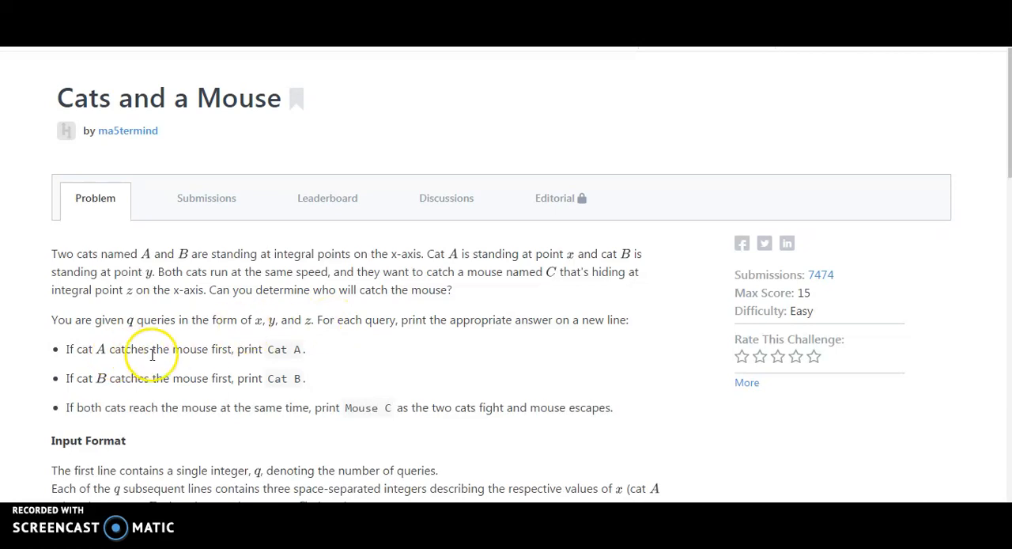
mouse_move(261, 347)
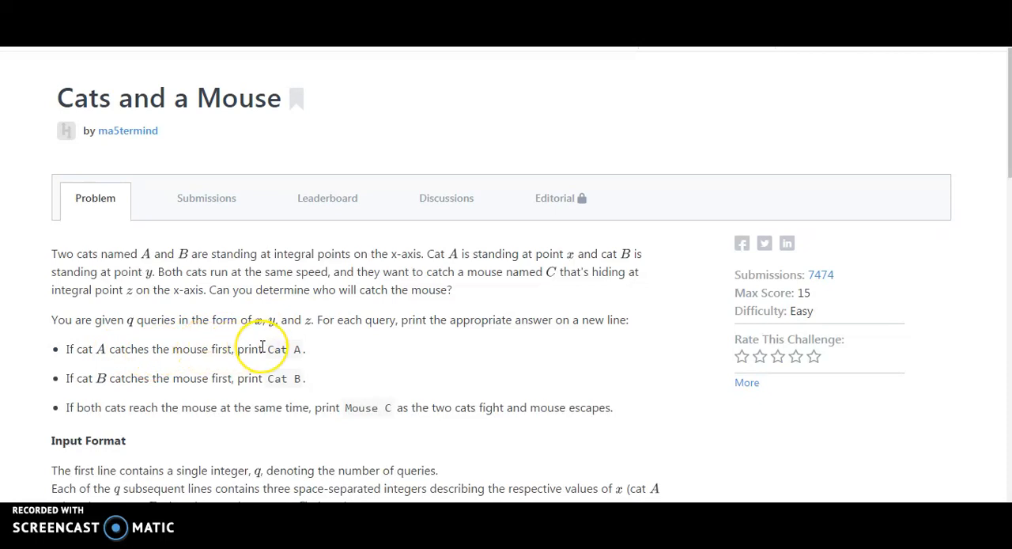
mouse_move(101, 384)
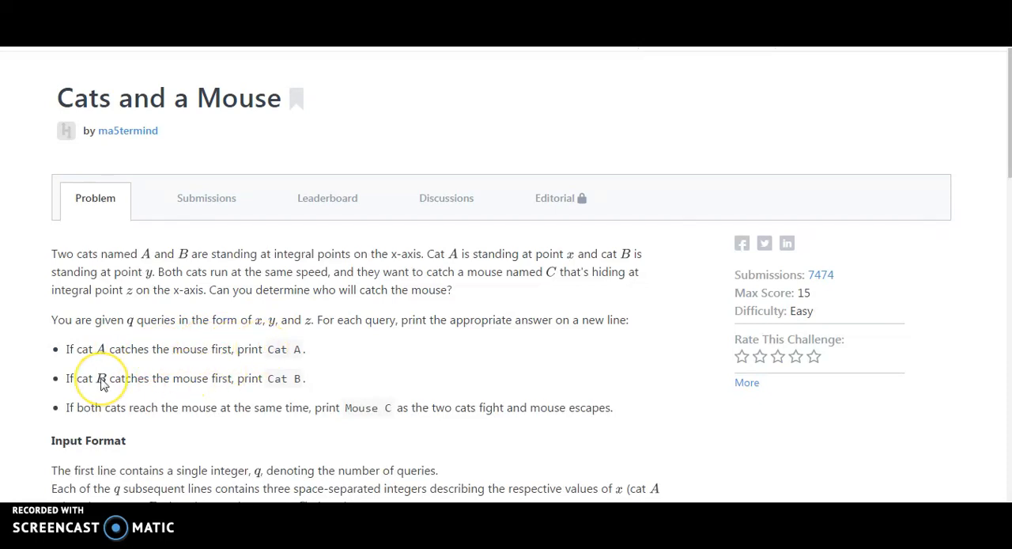
mouse_move(252, 373)
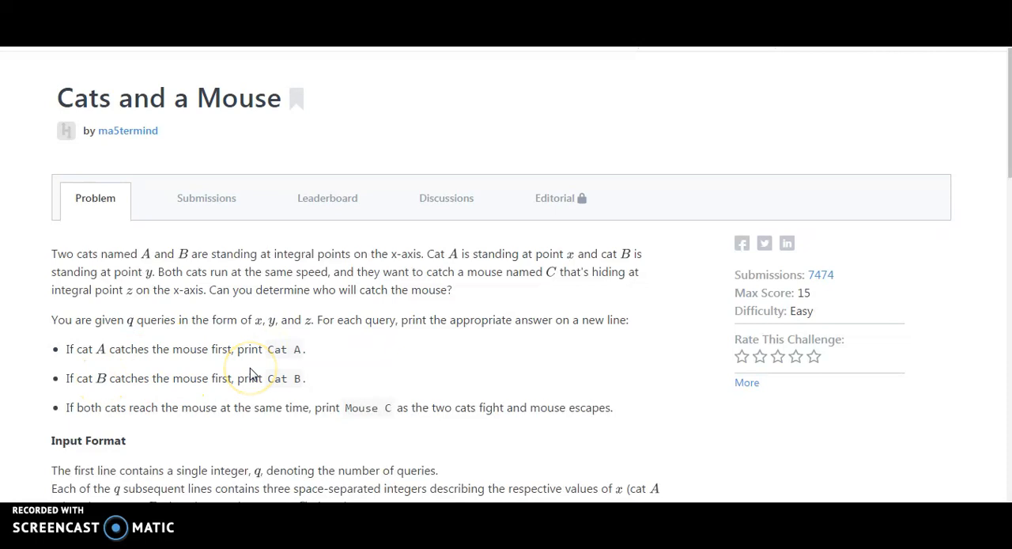
mouse_move(109, 408)
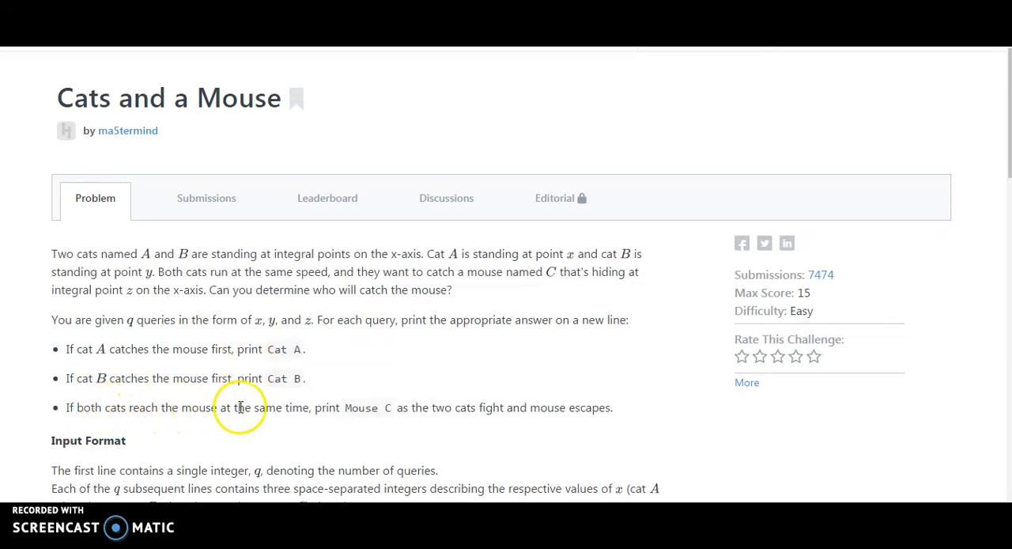
mouse_move(380, 408)
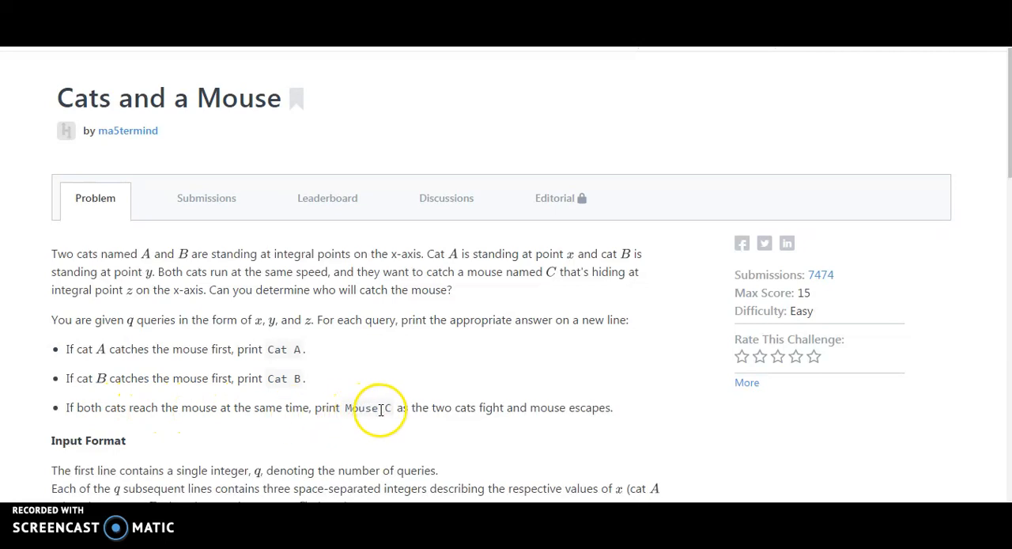
mouse_move(512, 408)
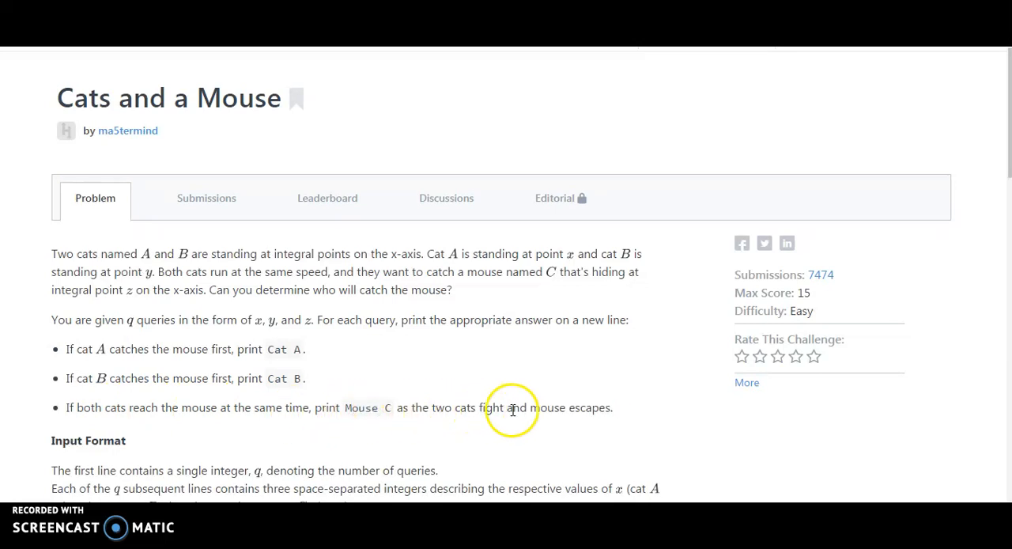
Scroll the problem statement to the Input Format, Constraints, Output Format and Sample Input 0 sections
scroll("down", 3)
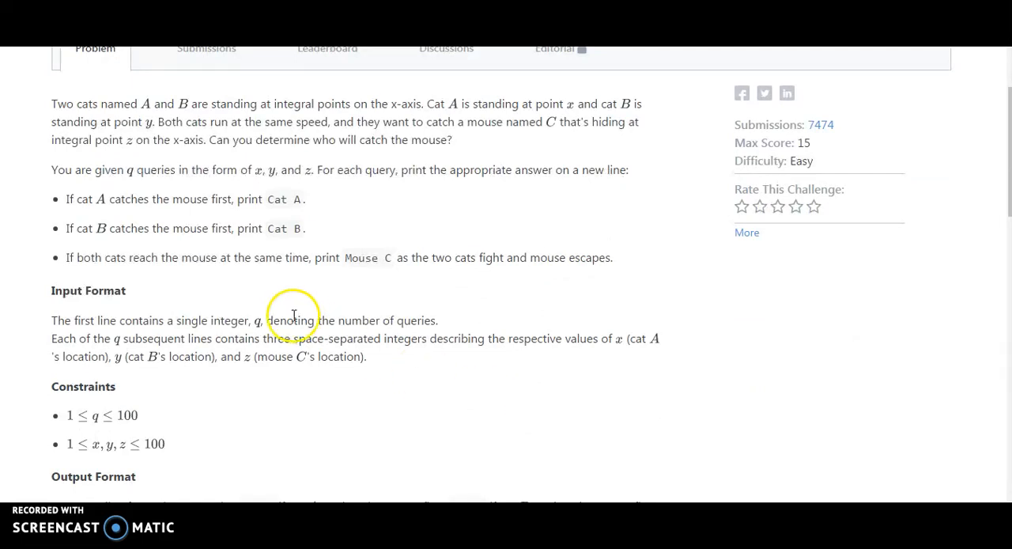
mouse_move(283, 323)
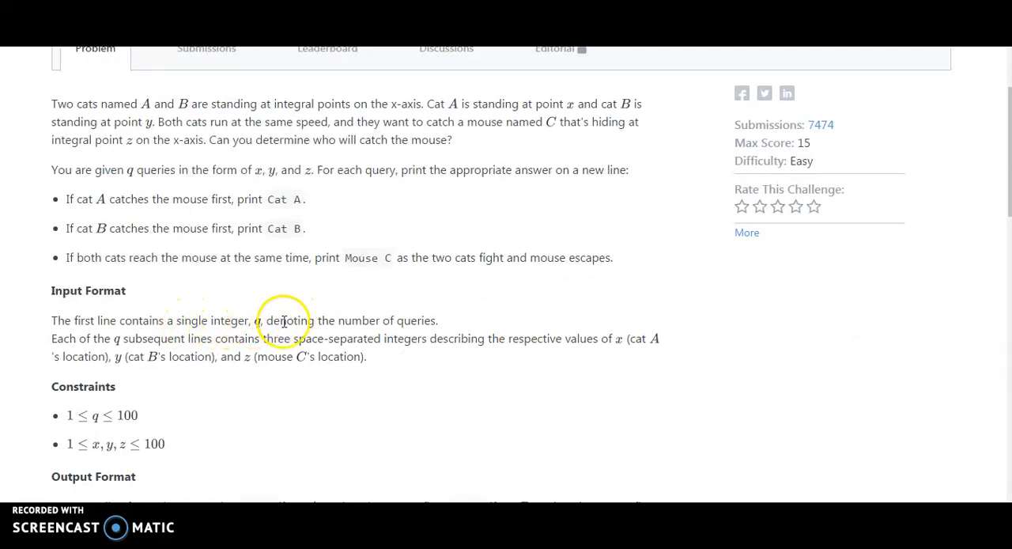
scroll("down", 3)
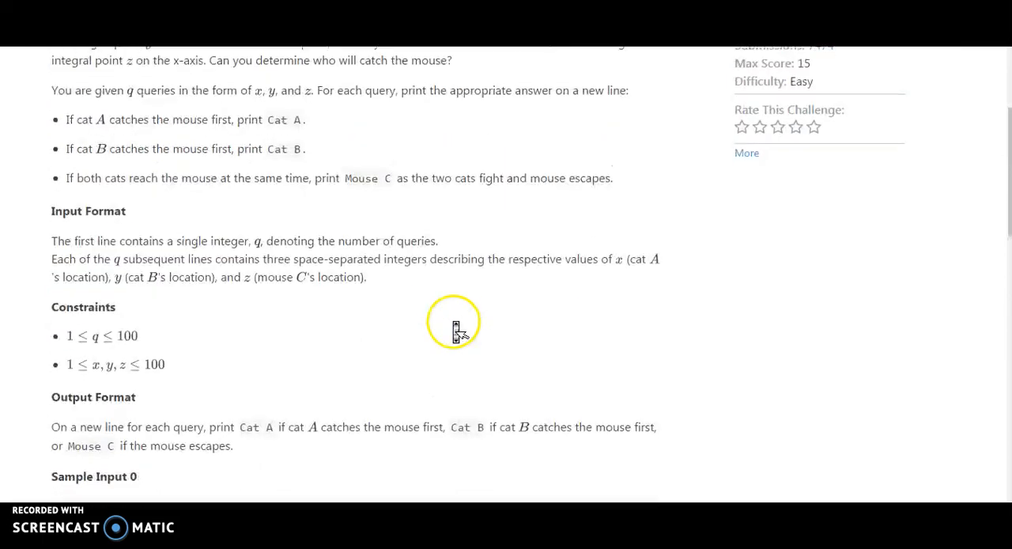
scroll("down", 3)
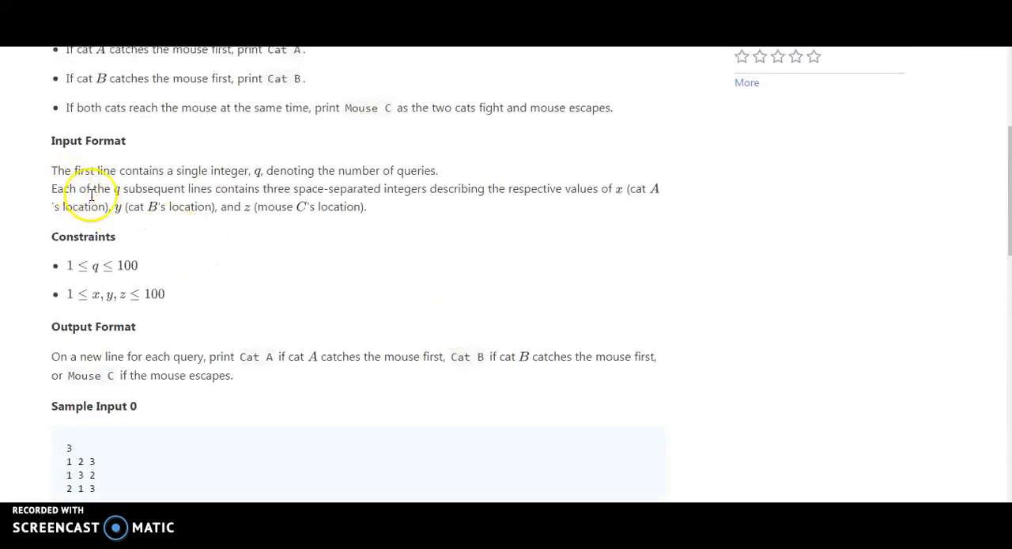
mouse_move(278, 187)
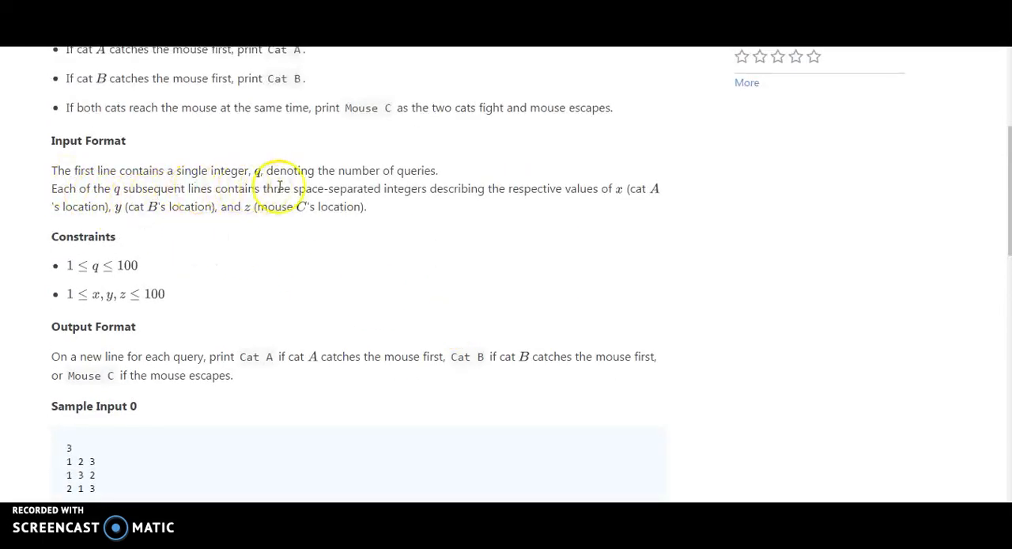
mouse_move(458, 184)
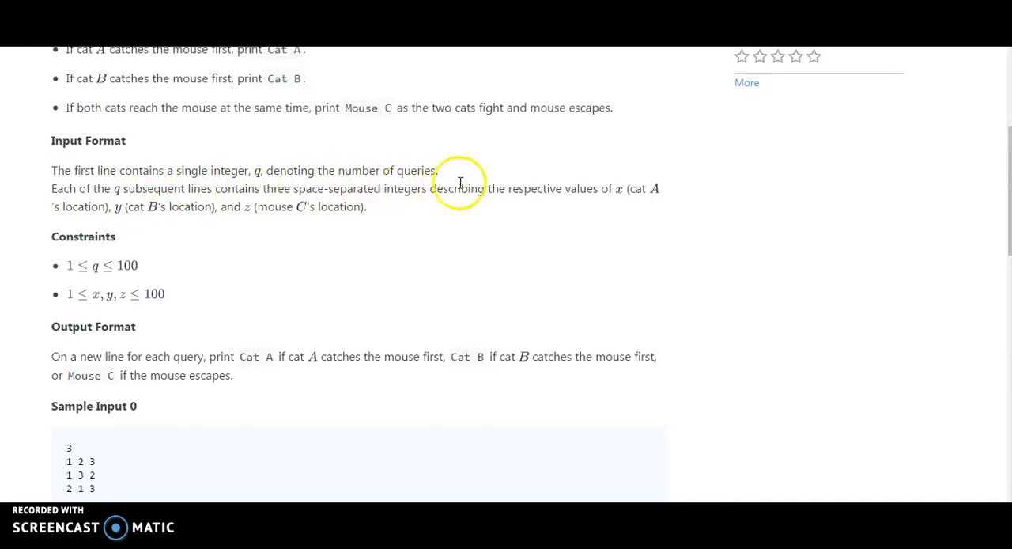
mouse_move(604, 188)
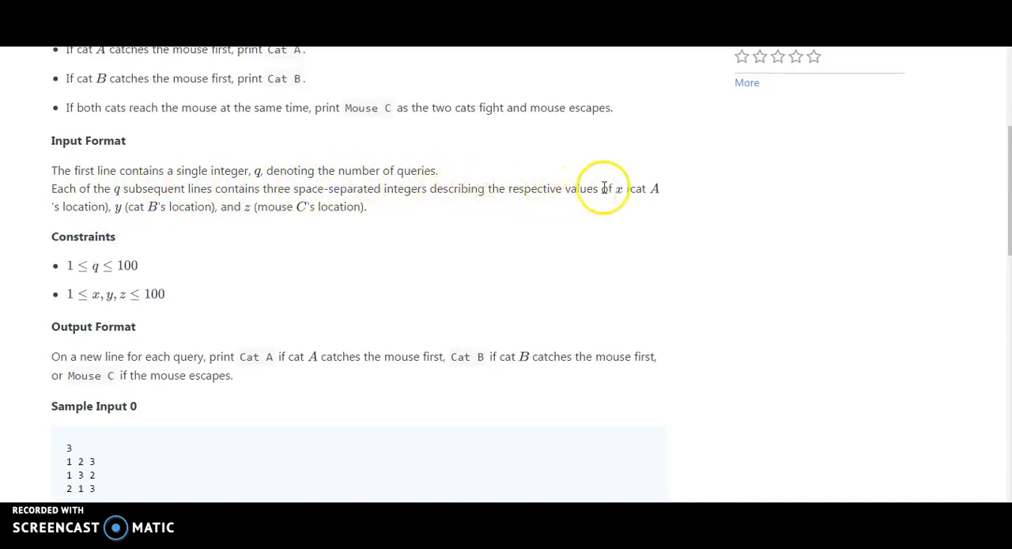
mouse_move(601, 209)
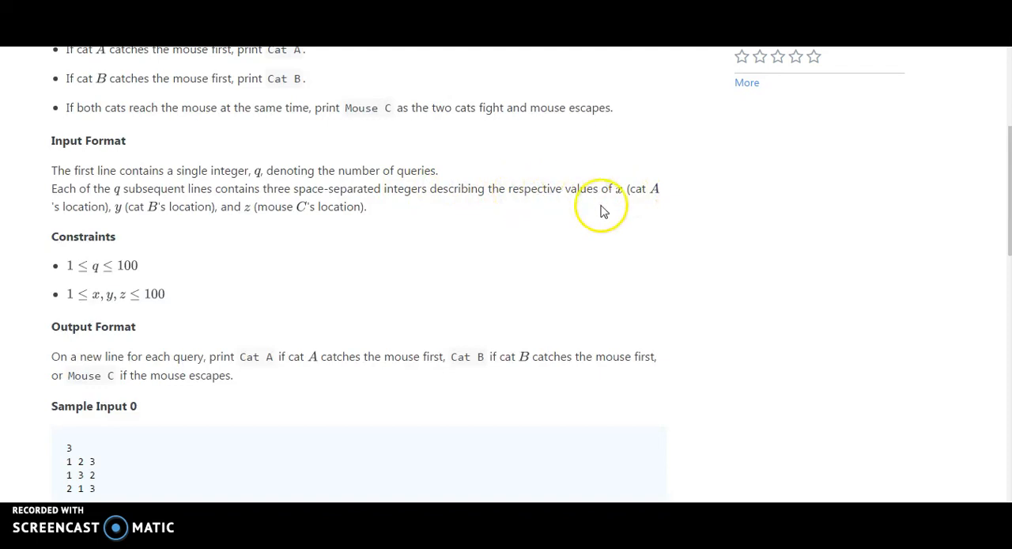
mouse_move(164, 212)
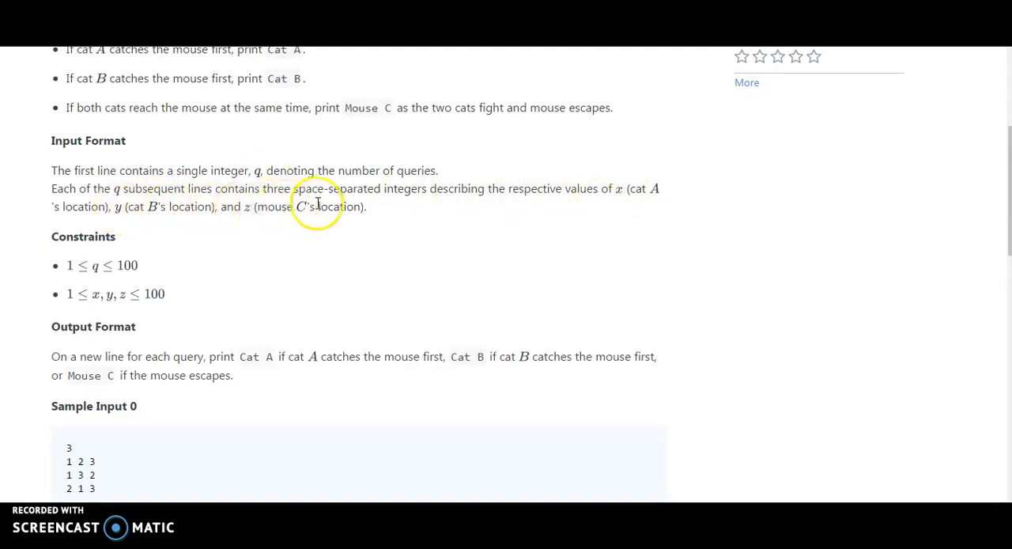
scroll("down", 3)
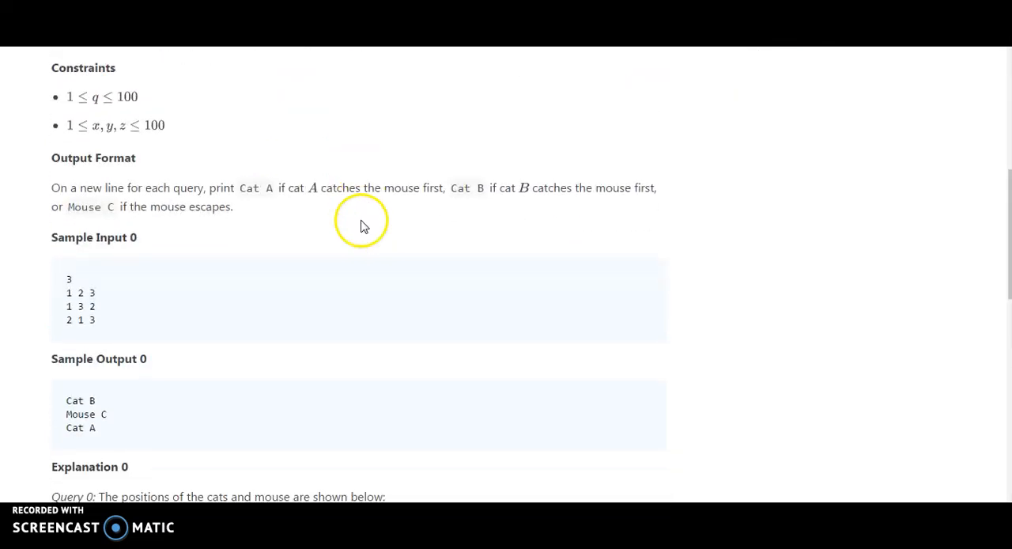
scroll("up", 3)
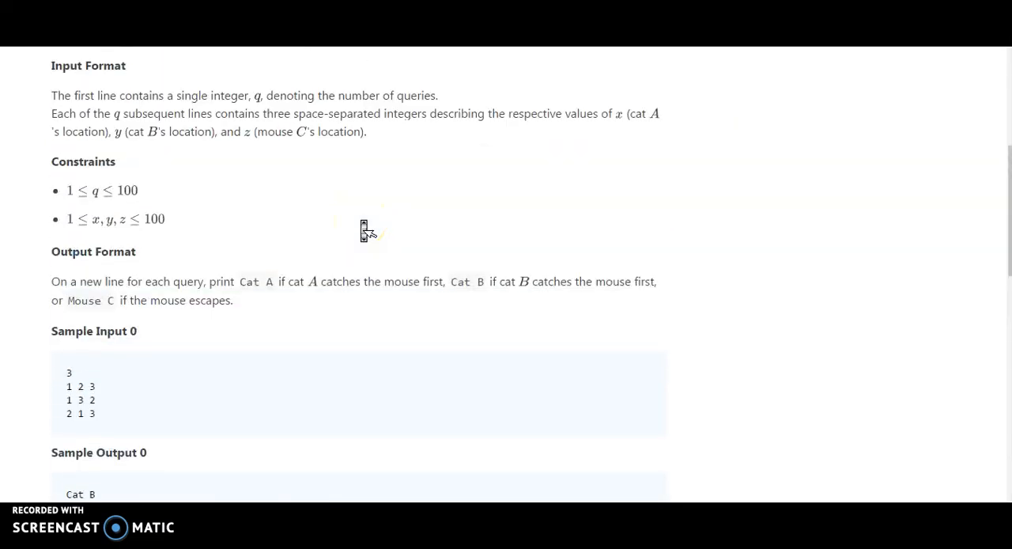
scroll("down", 3)
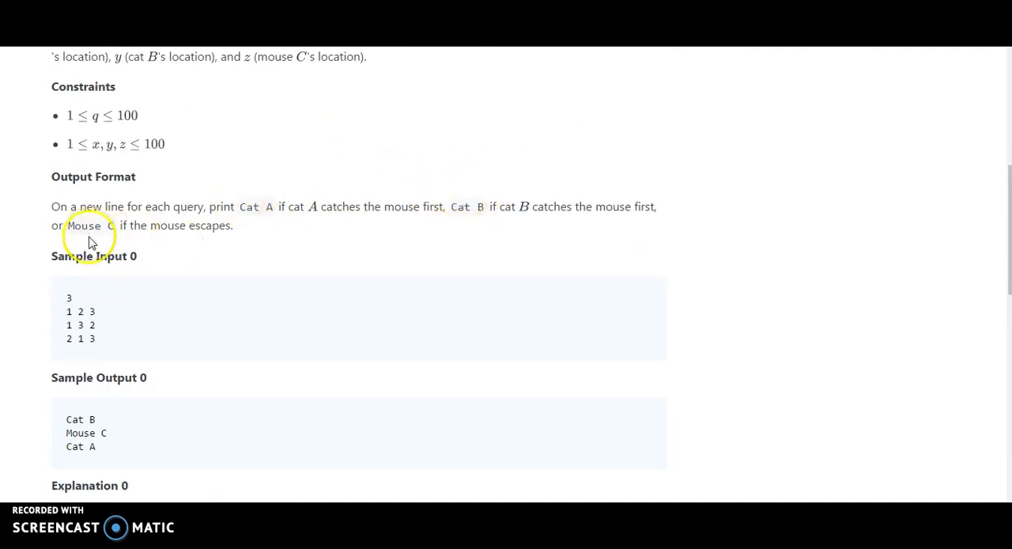
Scroll past the Sample Output and Query 0 explanation down to the Java 7 starter code editor
scroll("down", 3)
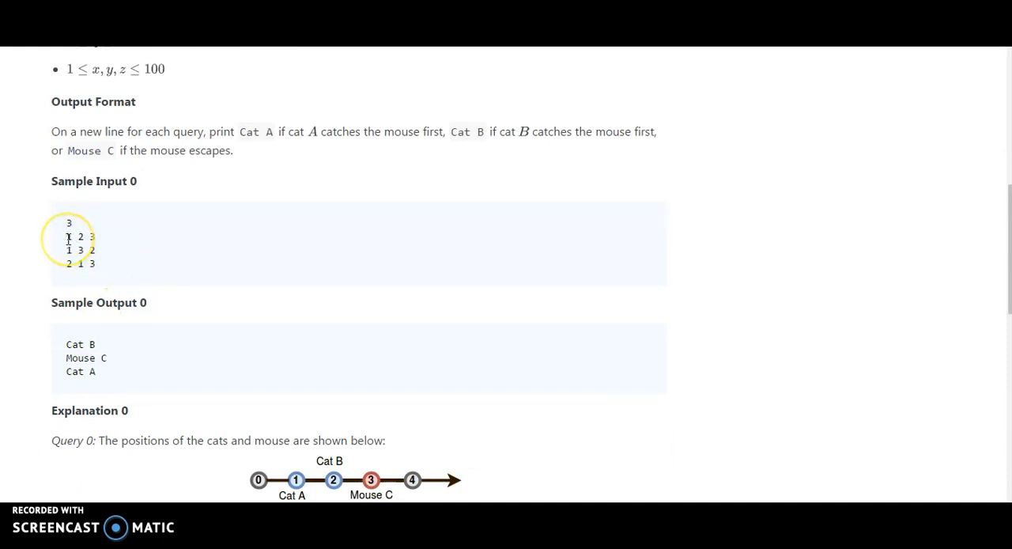
mouse_move(171, 304)
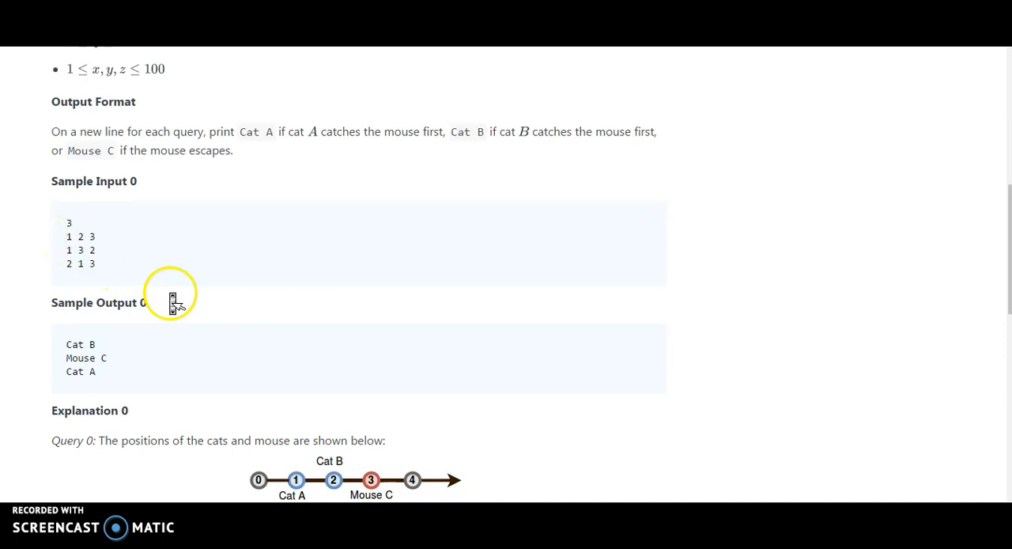
scroll("down", 3)
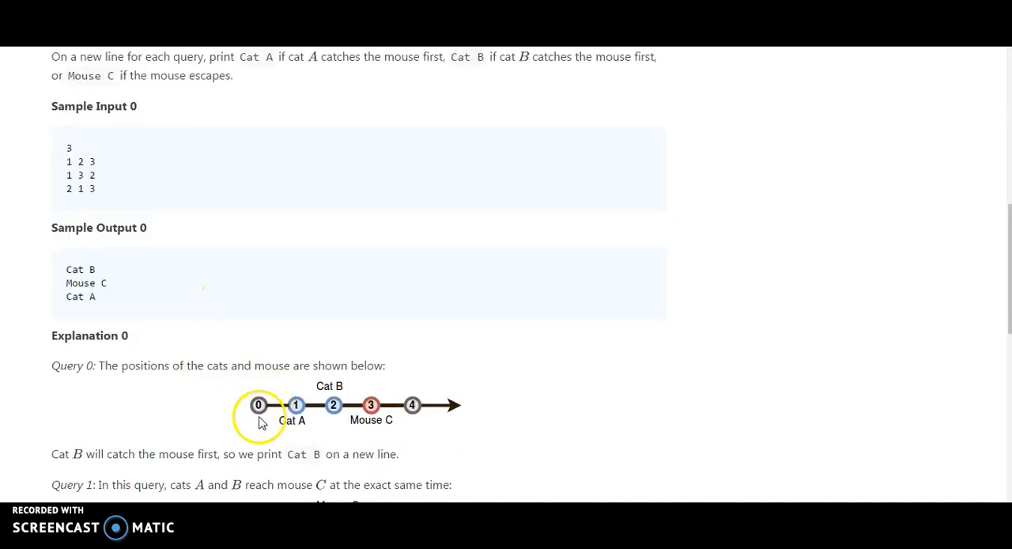
mouse_move(295, 411)
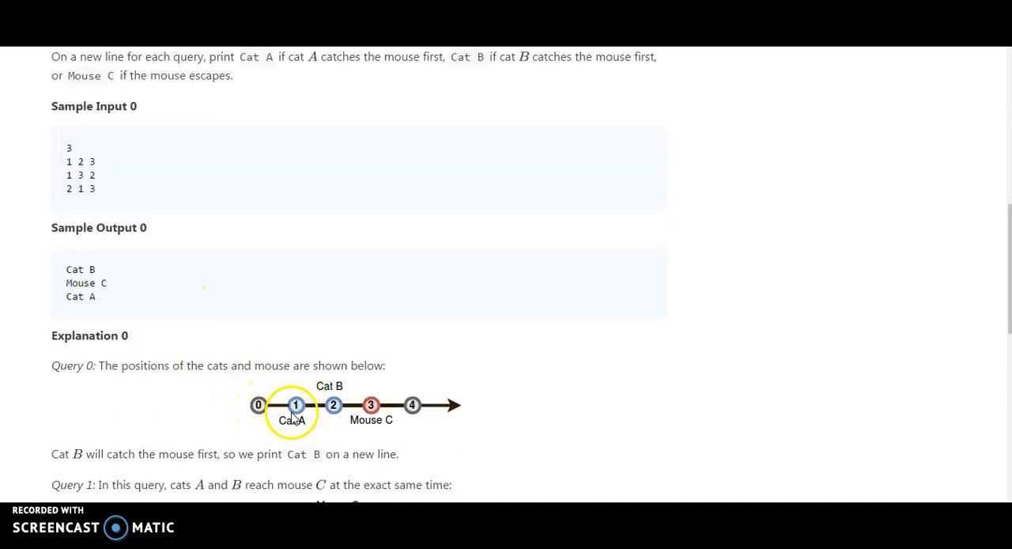
mouse_move(294, 405)
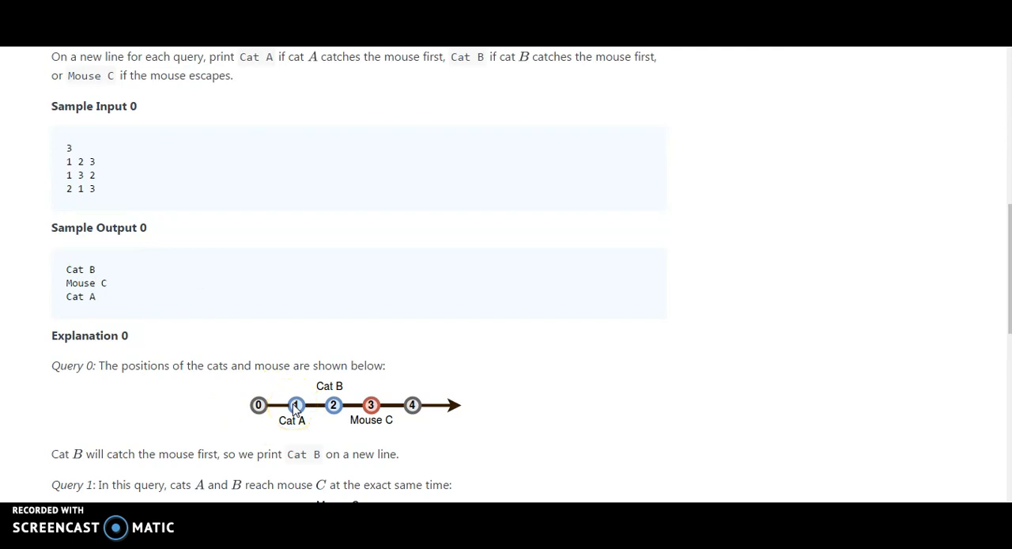
mouse_move(117, 196)
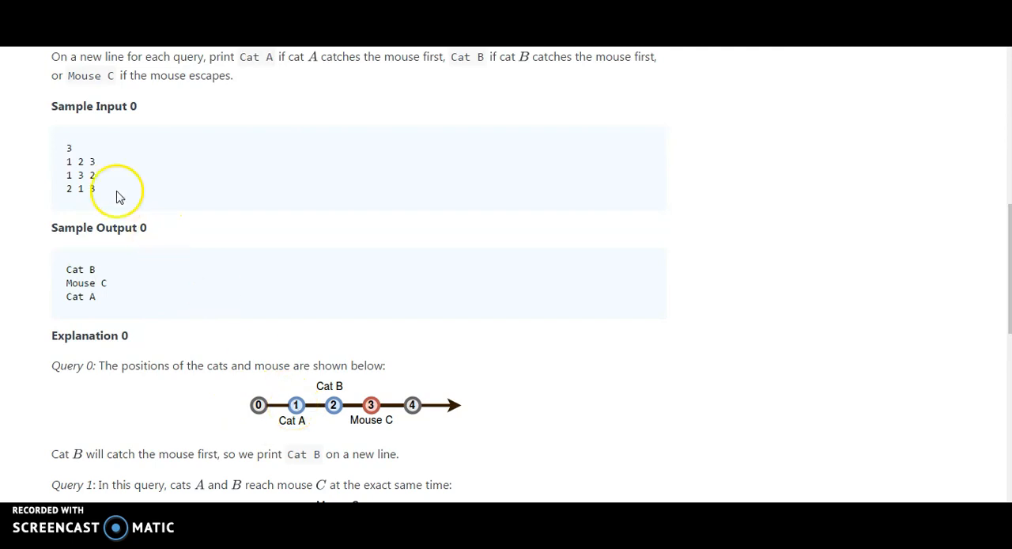
mouse_move(144, 220)
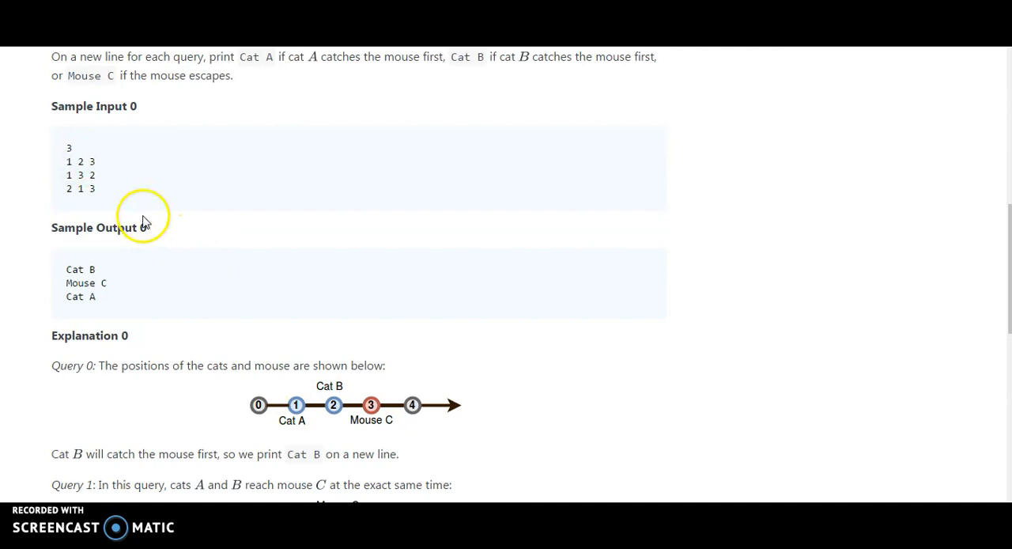
mouse_move(335, 399)
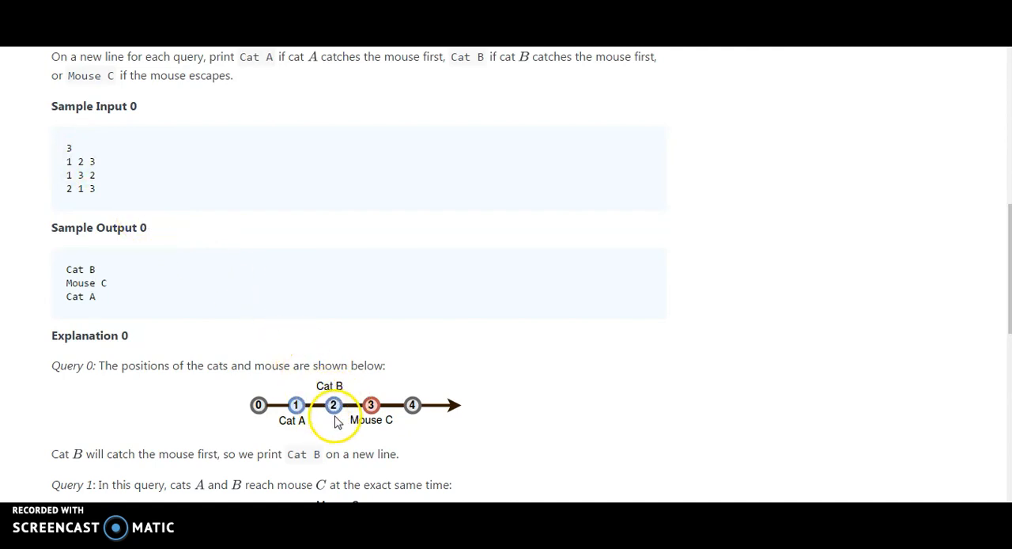
mouse_move(370, 415)
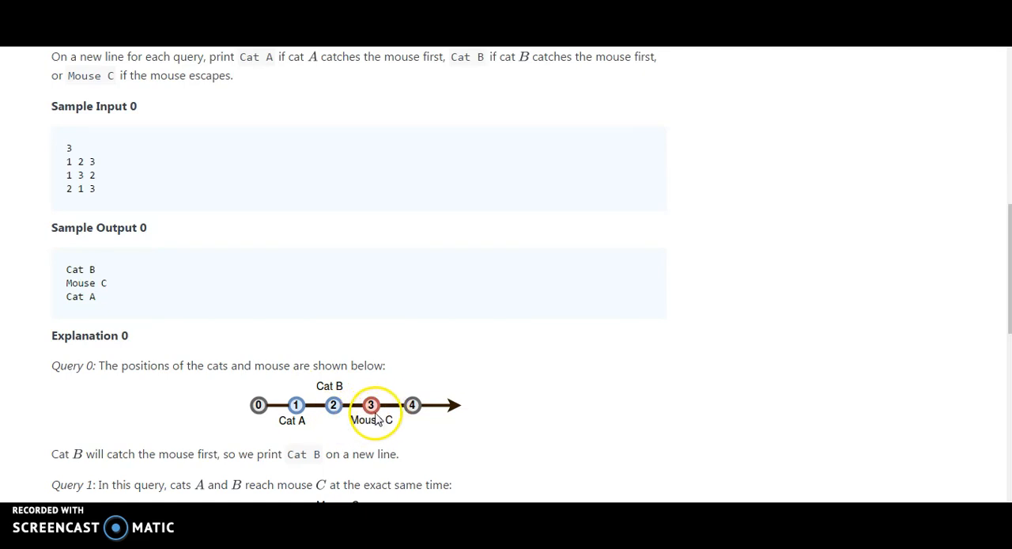
mouse_move(213, 377)
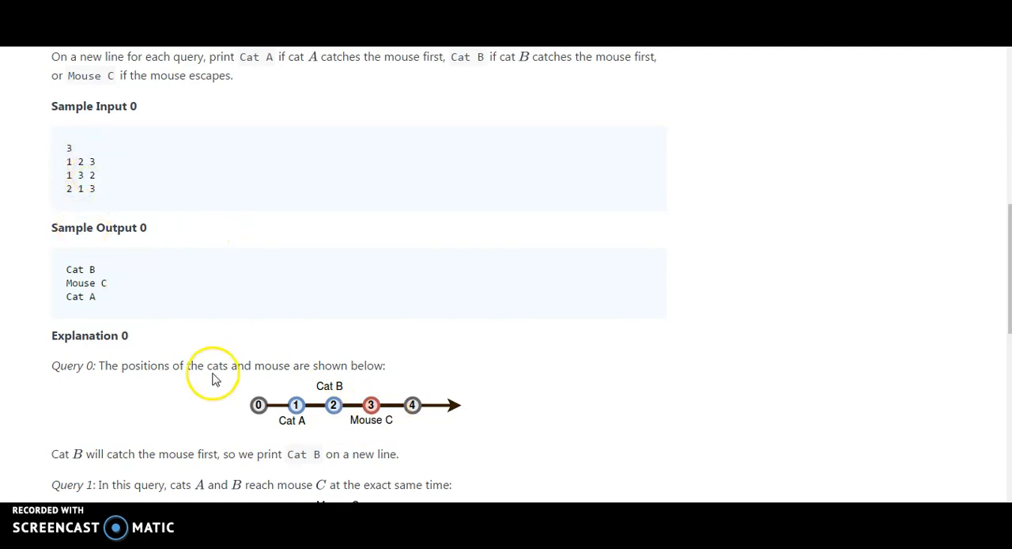
mouse_move(335, 415)
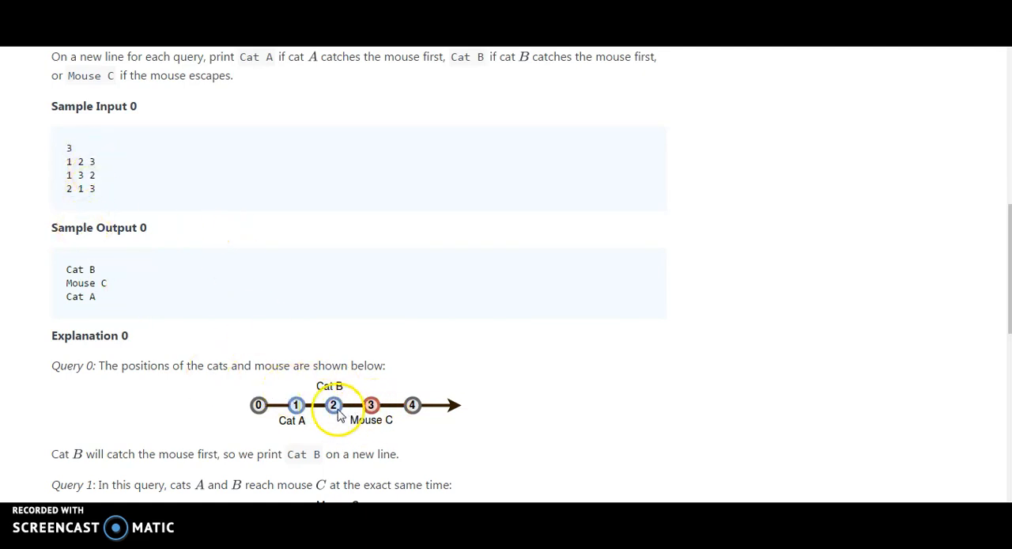
mouse_move(332, 399)
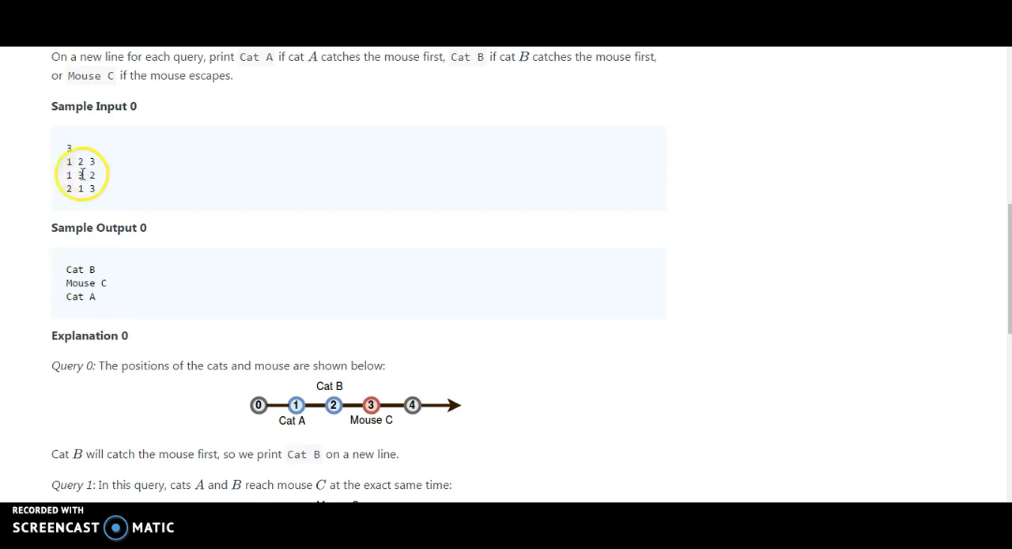
mouse_move(102, 178)
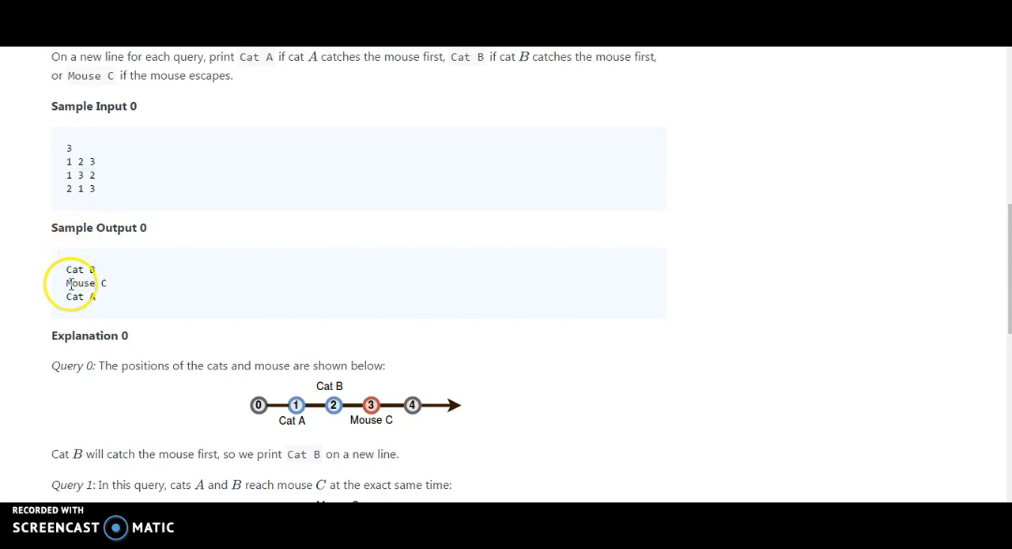
mouse_move(274, 293)
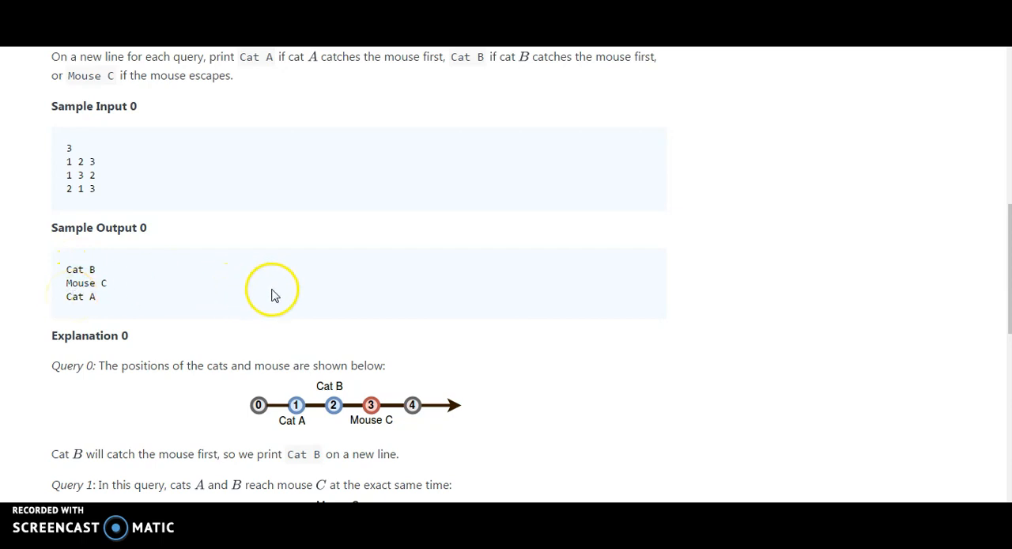
scroll("down", 3)
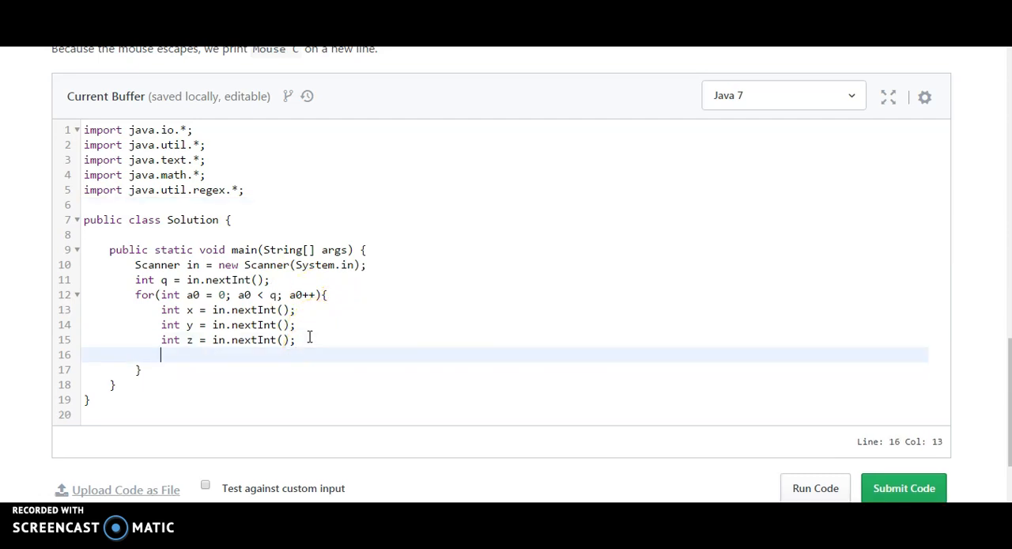
Inside the query loop, declare int catA = z - x;
type("int")
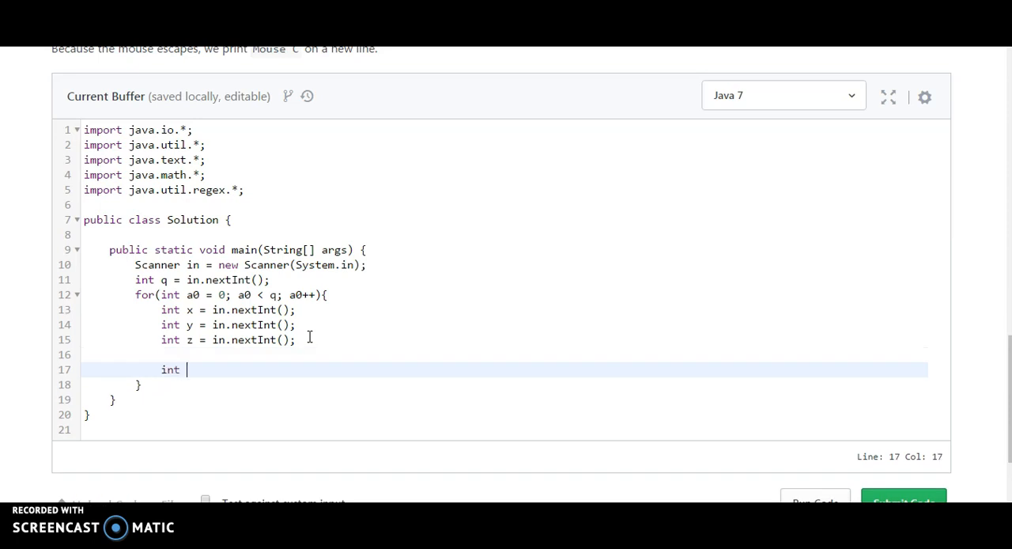
type("catA")
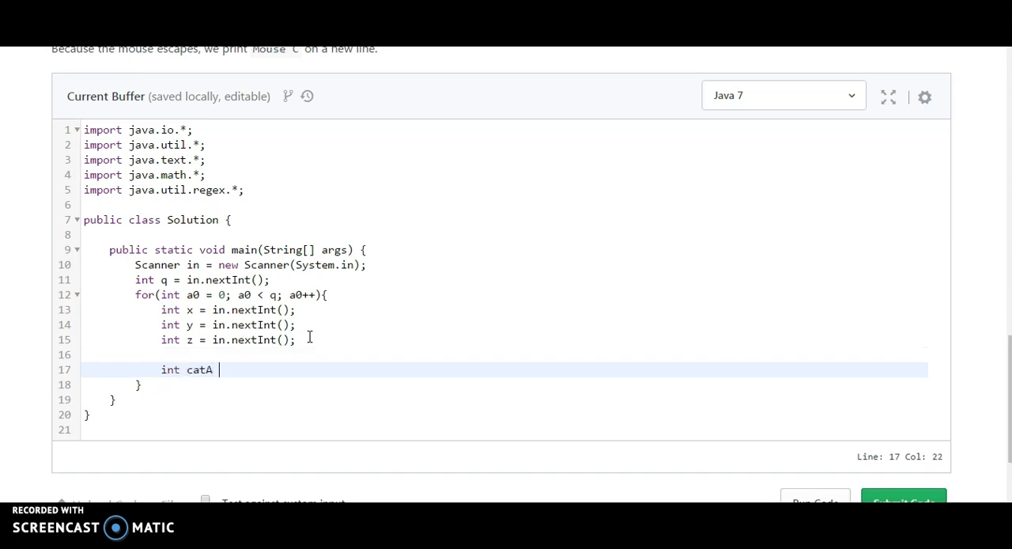
type("=")
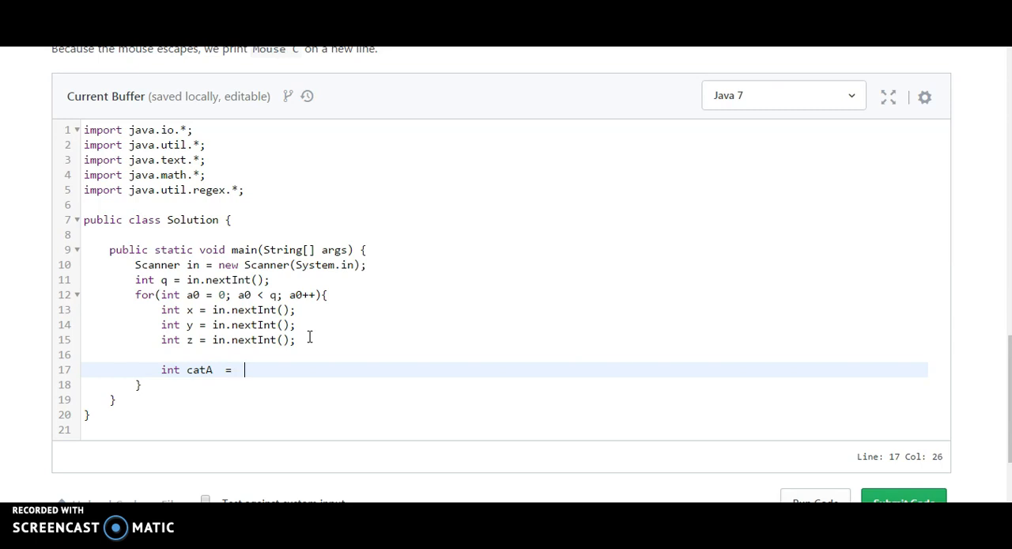
type("z -")
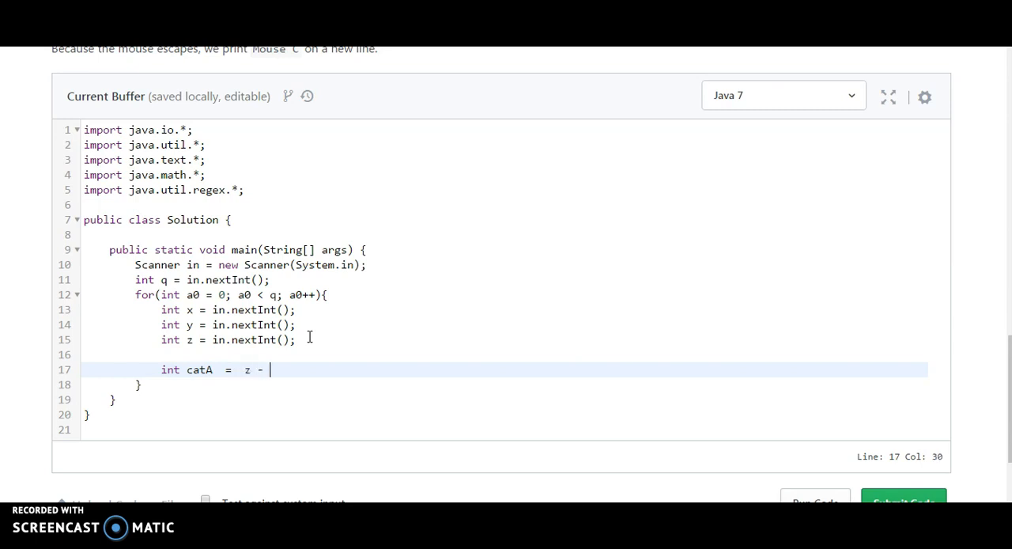
type("x;")
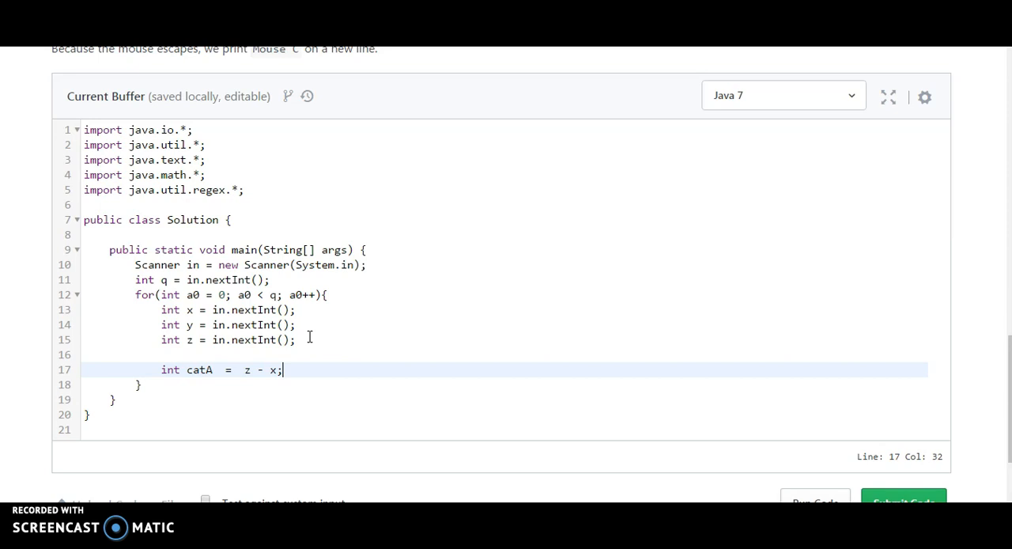
On the next line, declare int catB = z - y;
key("Return")
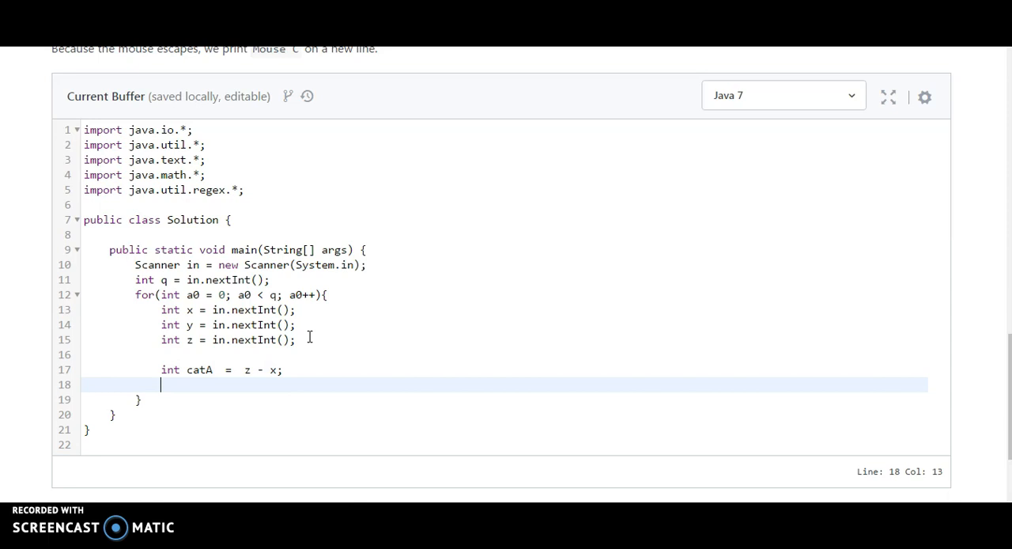
type("int ca")
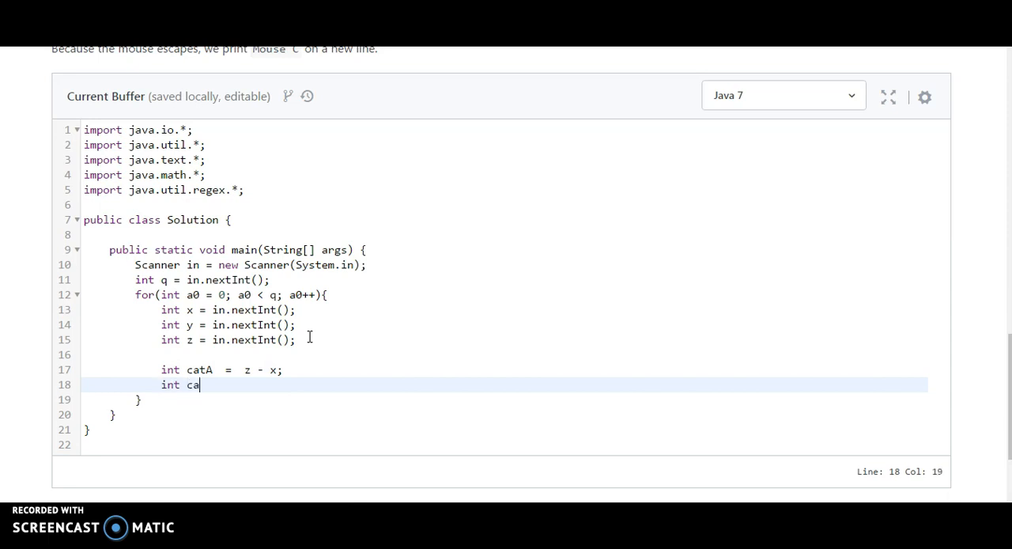
type("tB =")
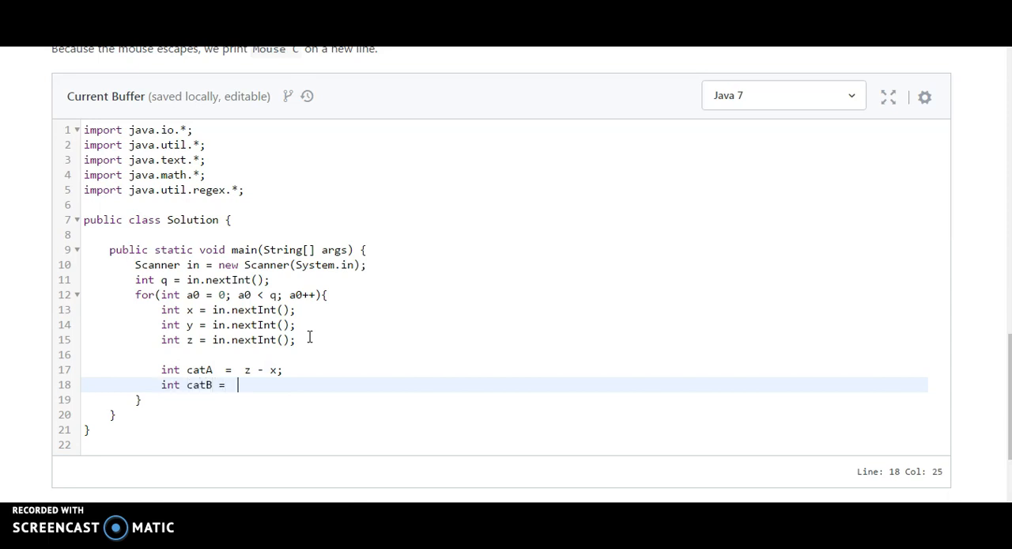
type("z - y")
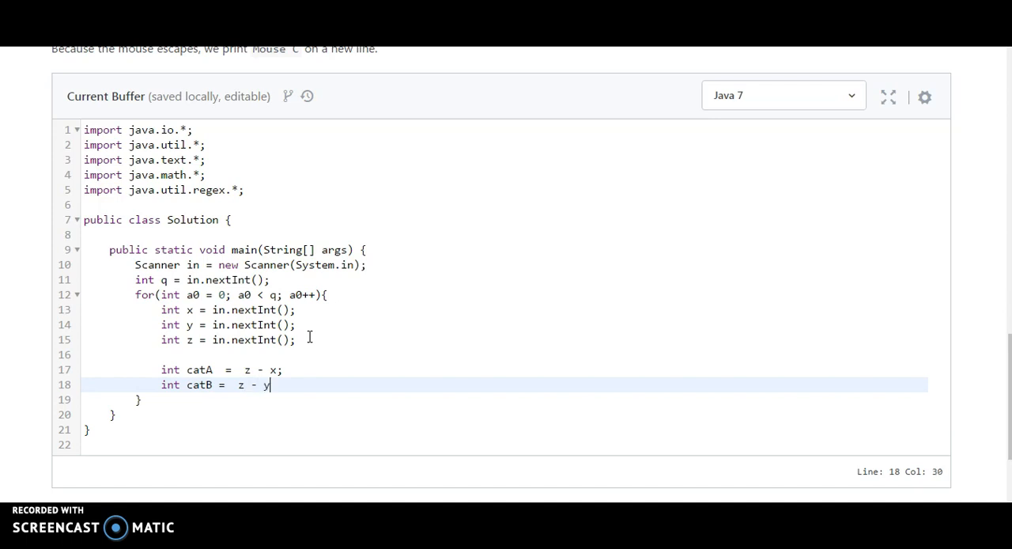
type(";")
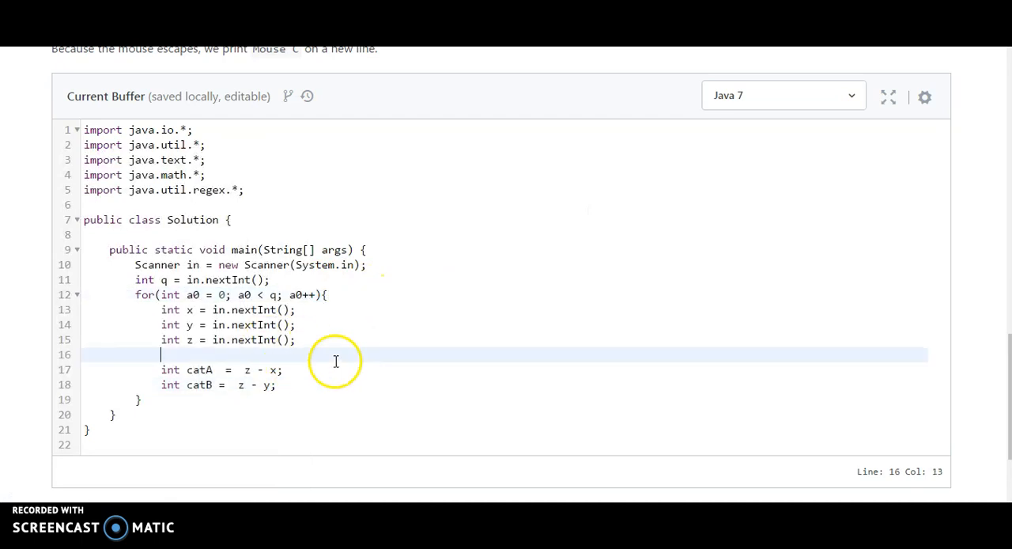
left_click(275, 384)
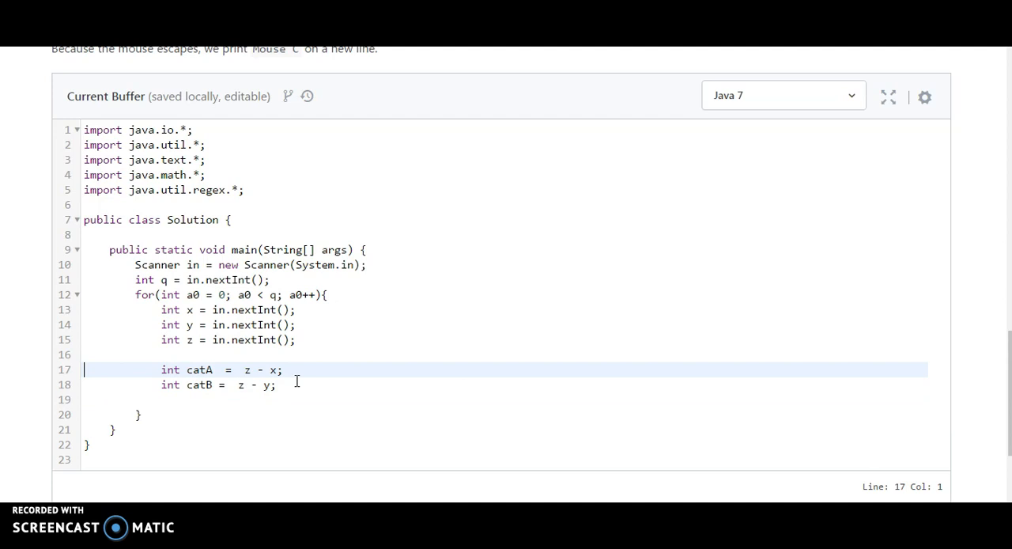
scroll("up", 3)
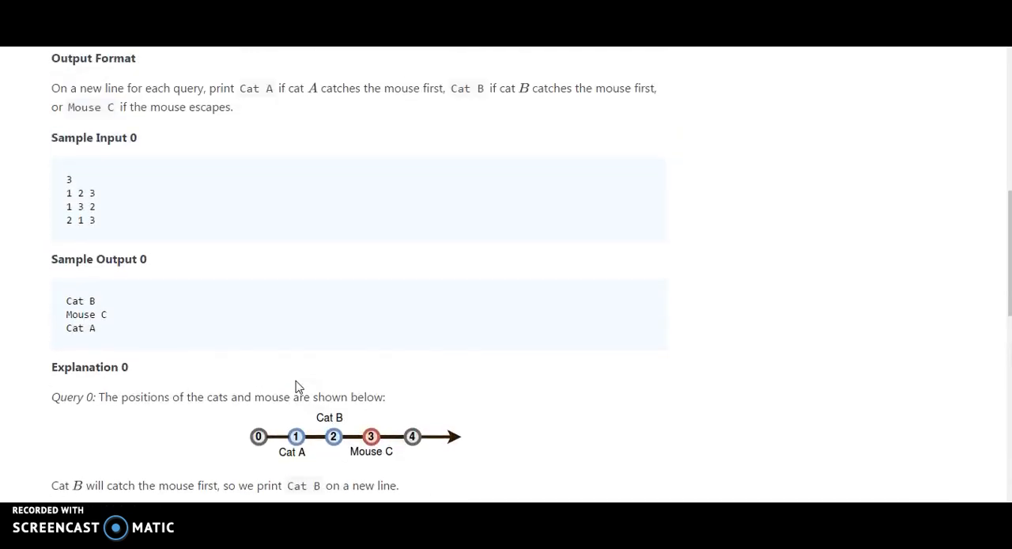
scroll("up", 3)
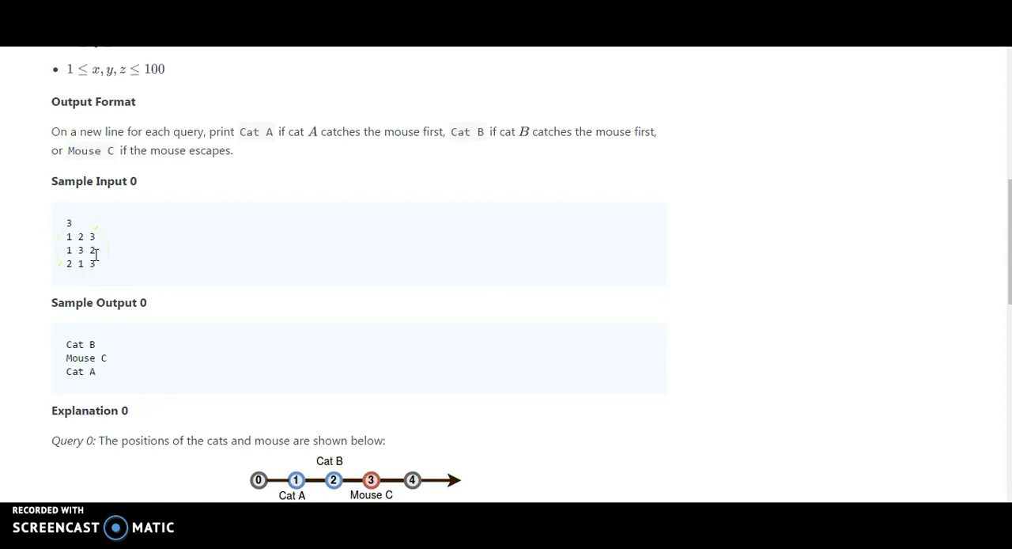
mouse_move(93, 252)
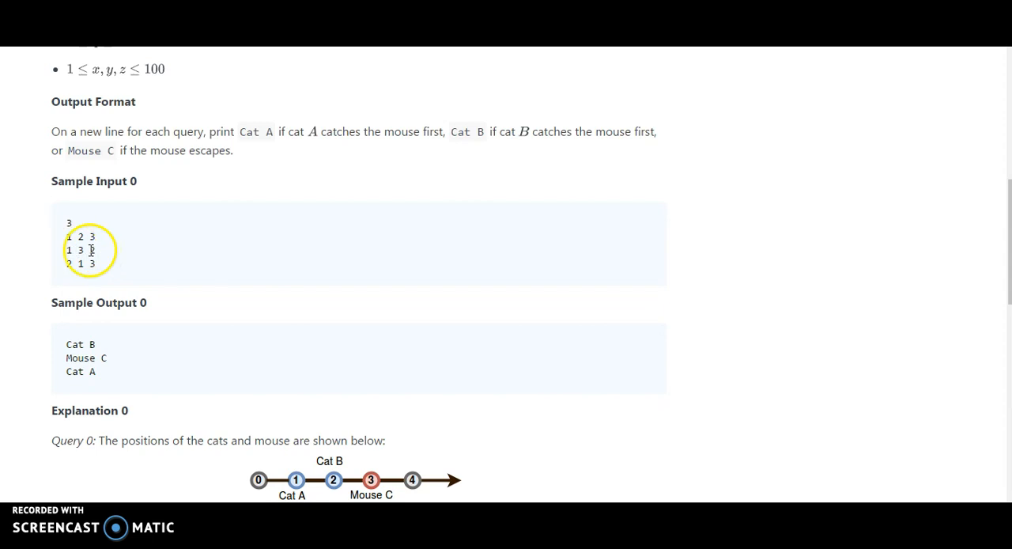
scroll("down", 3)
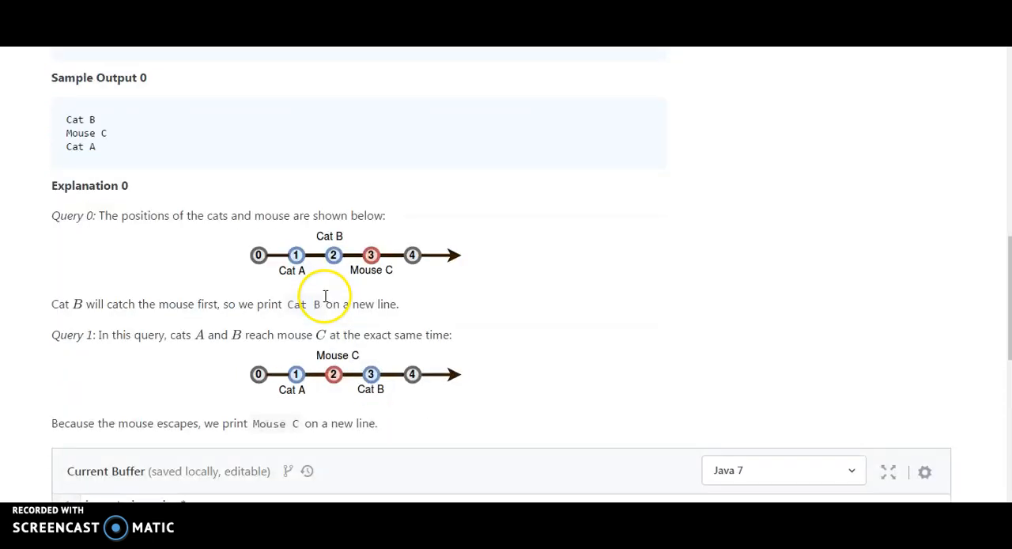
scroll("down", 3)
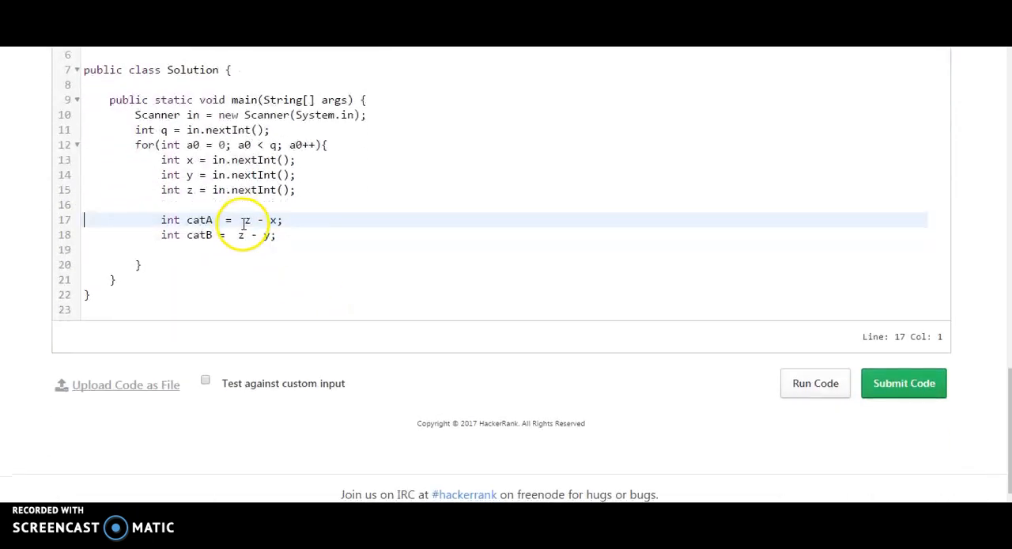
Wrap both distances as Math.abs(z - x) and Math.abs(z - y), picking abs() from autocomplete
type("Math")
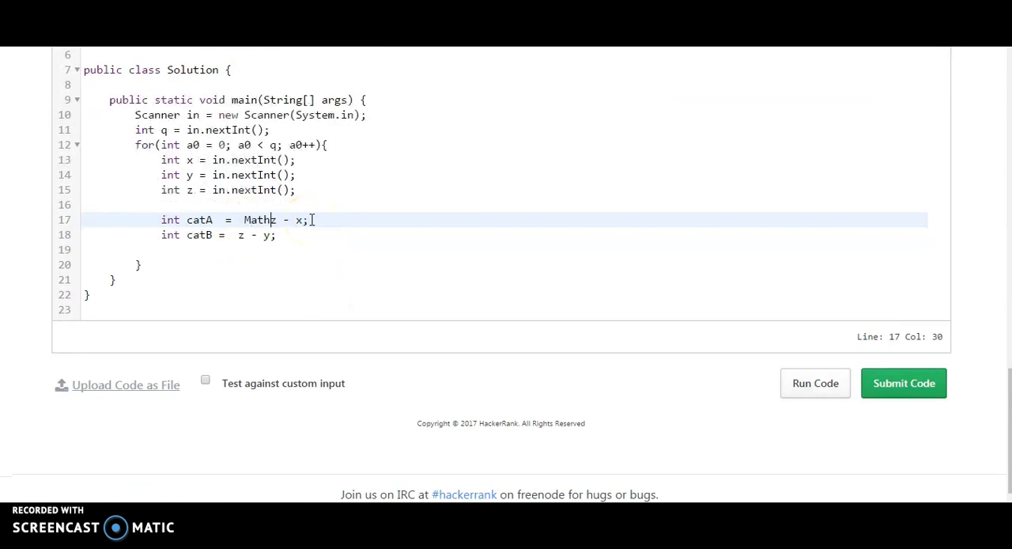
type(".abs")
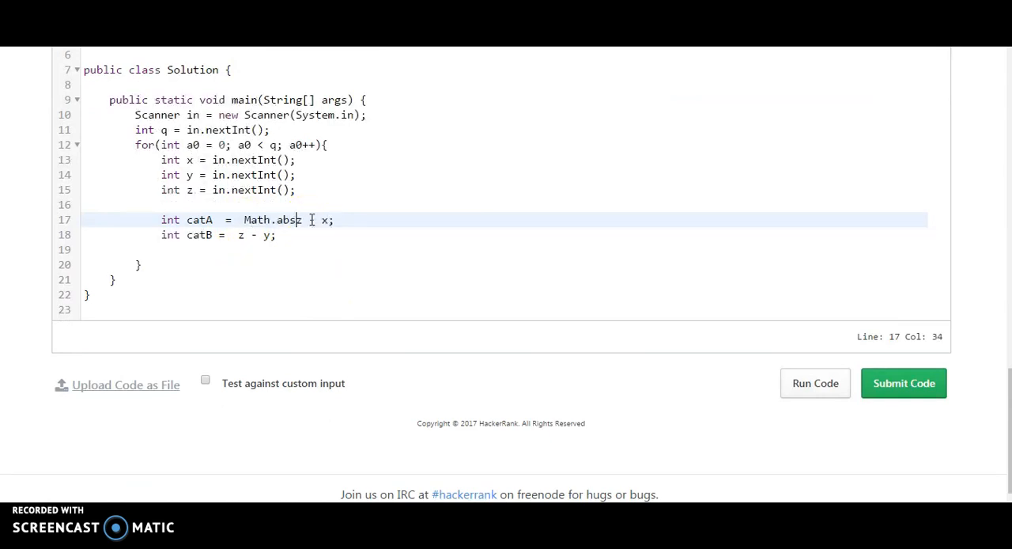
type("(")
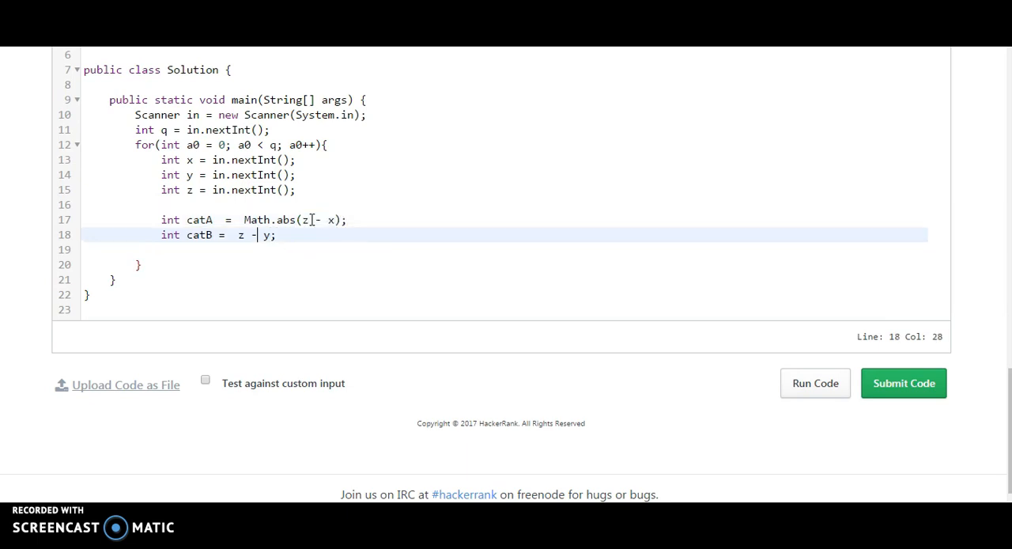
type("Math.")
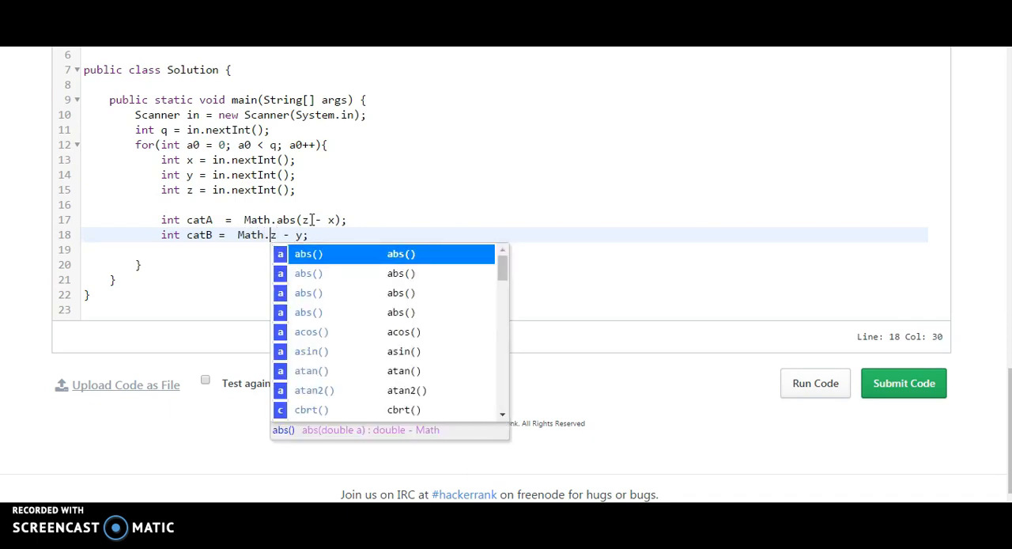
left_click(308, 254)
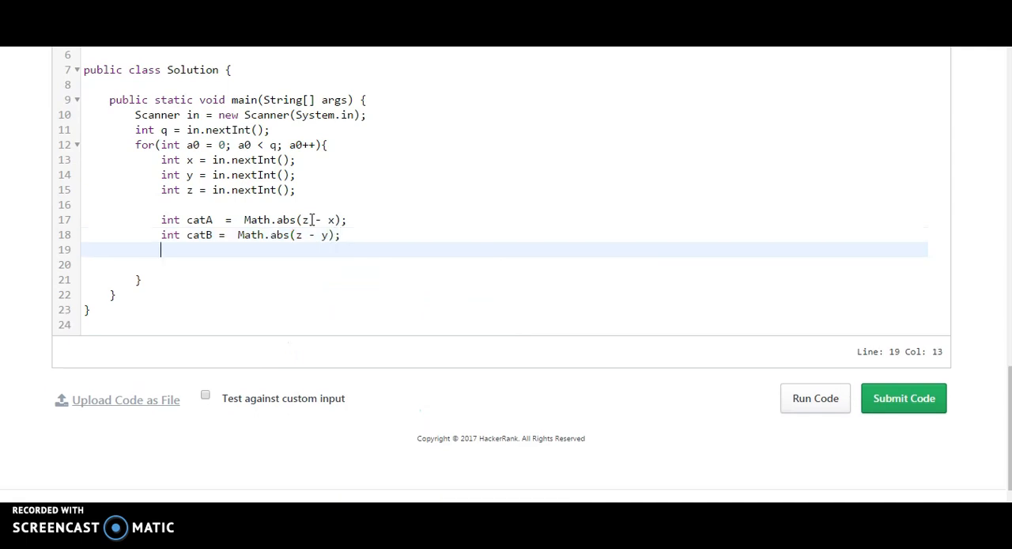
Add an if(catA == catB) branch that prints "Mouse C" with System.out.println
type("if(")
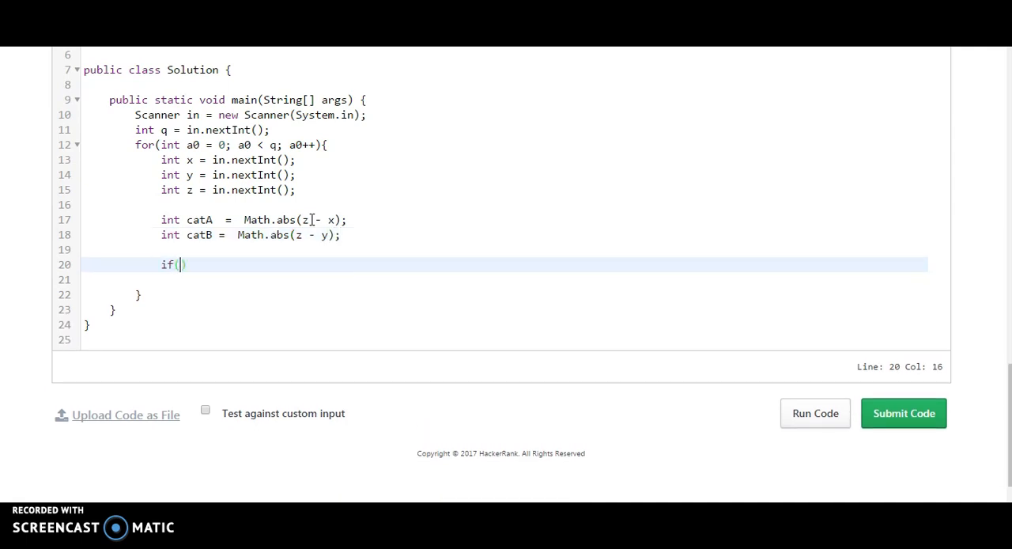
type("catA ==")
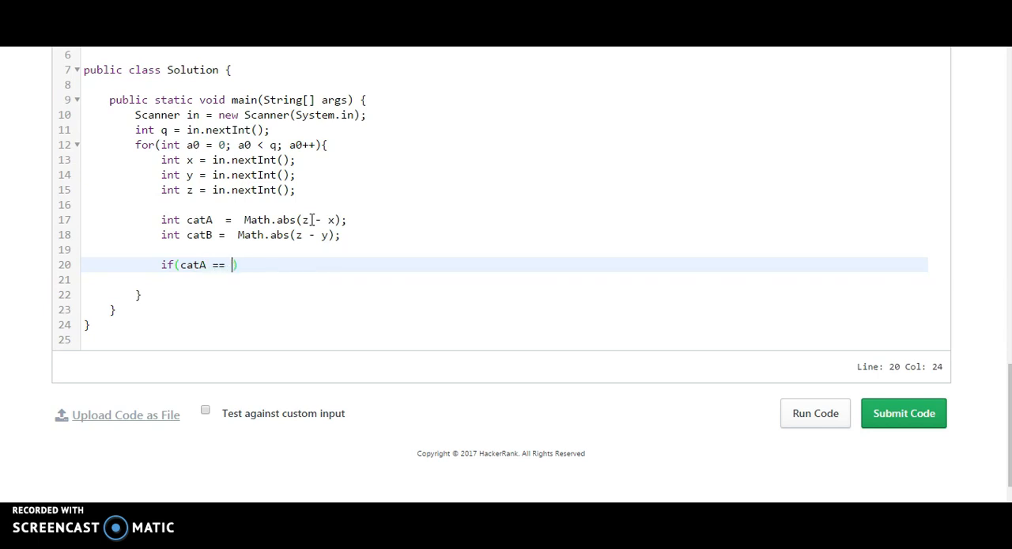
type("catB)")
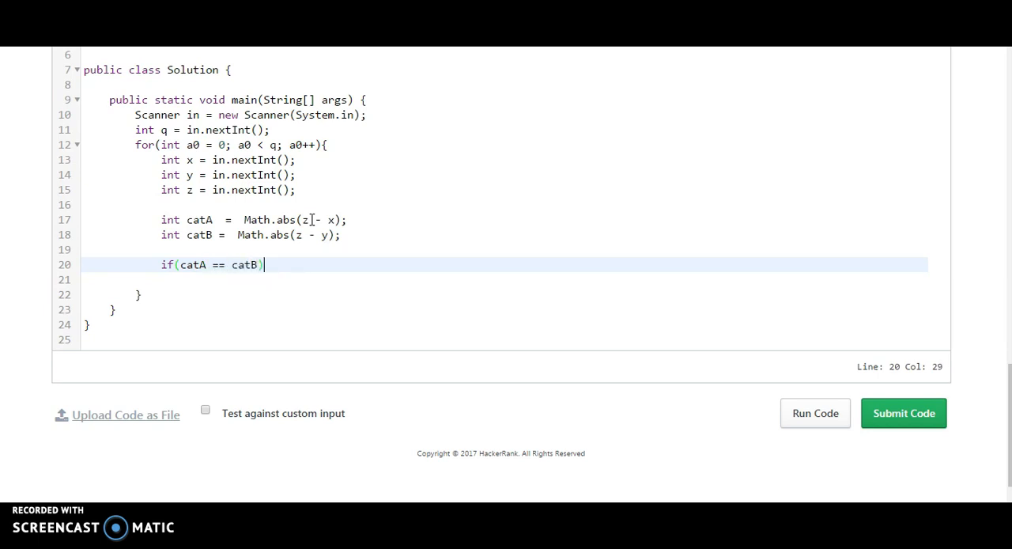
type("{")
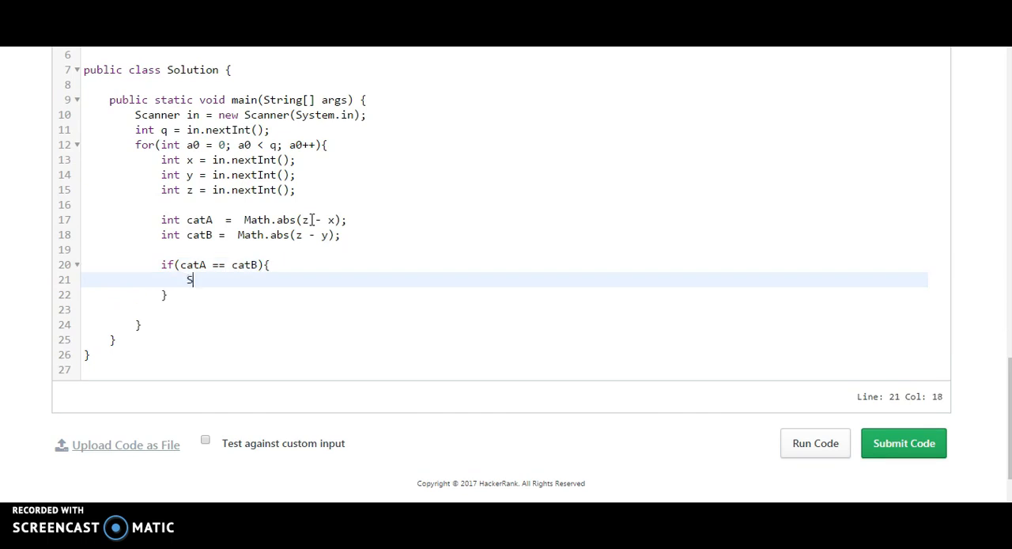
type("ystem")
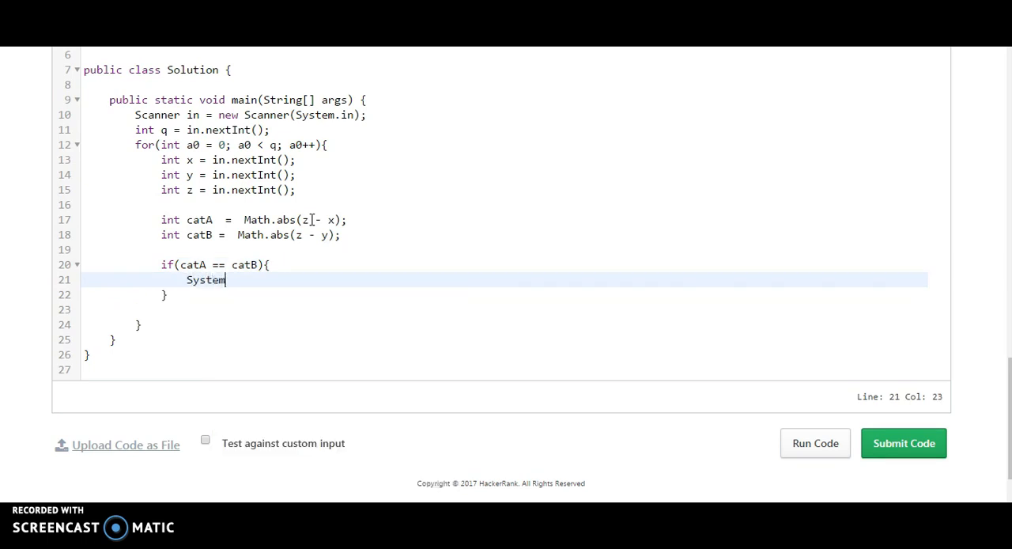
type(".out")
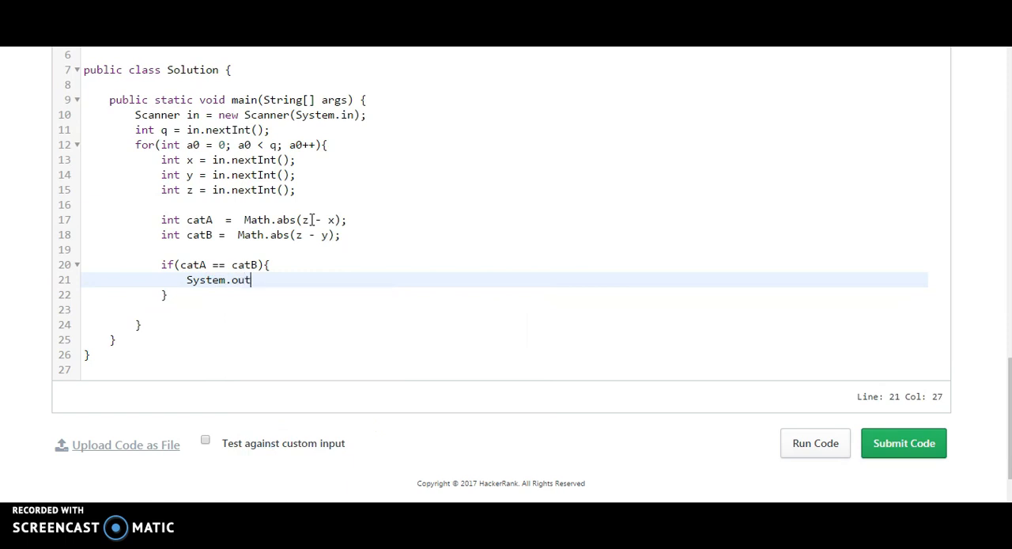
type(".printl();")
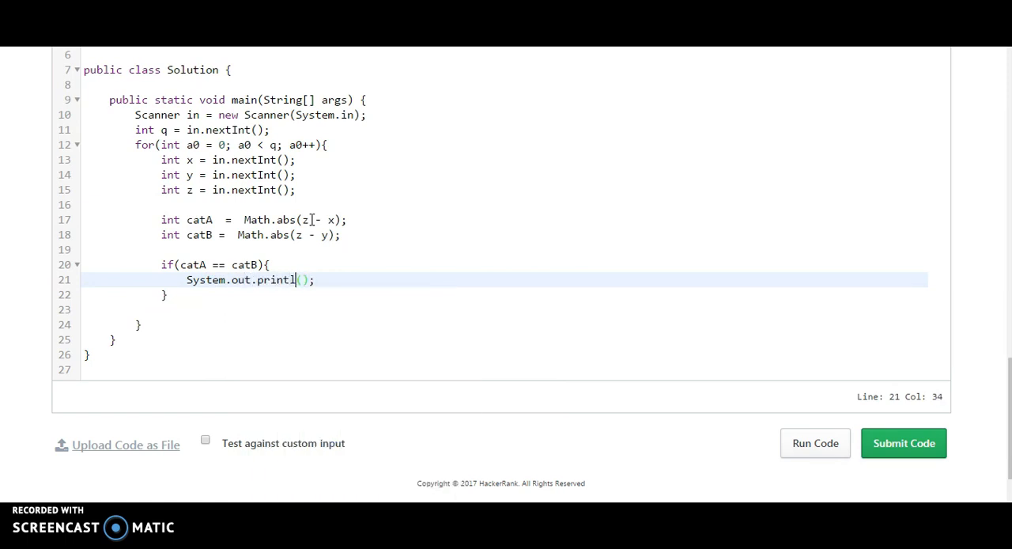
type("\"\"")
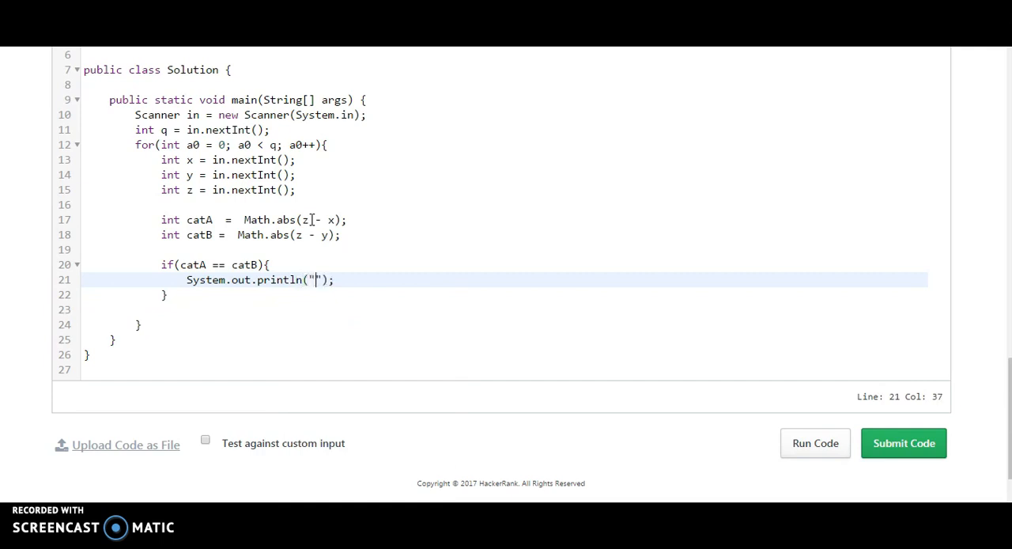
type("Mou")
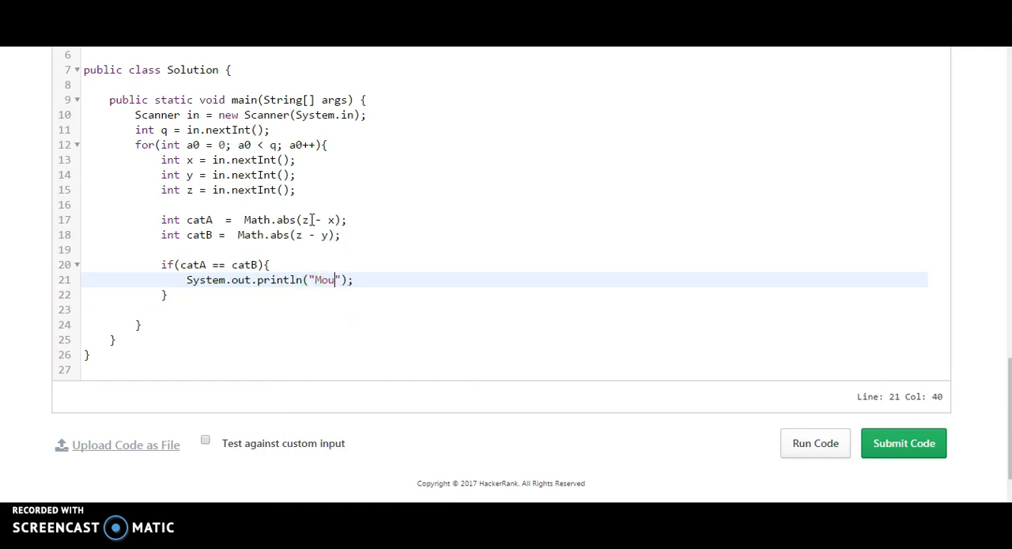
type("se C")
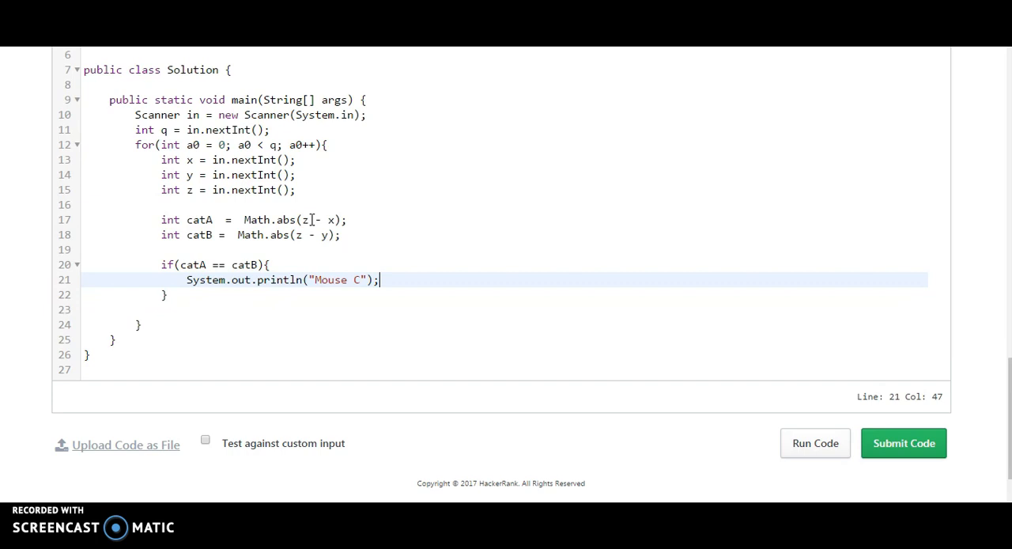
Add else if(catA > catB) printing "Cat B" and a final else printing "Cat A"
type("else if")
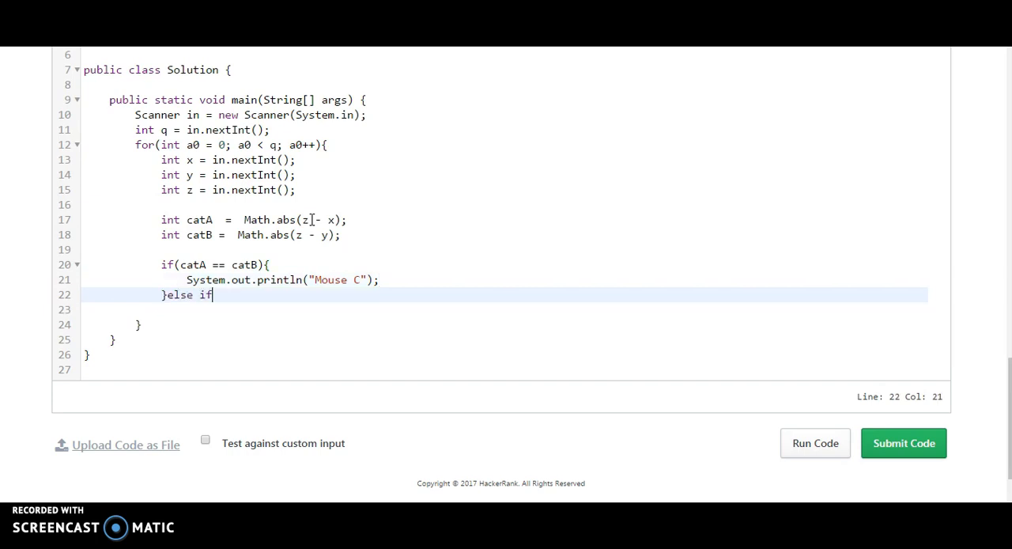
type("(cat")
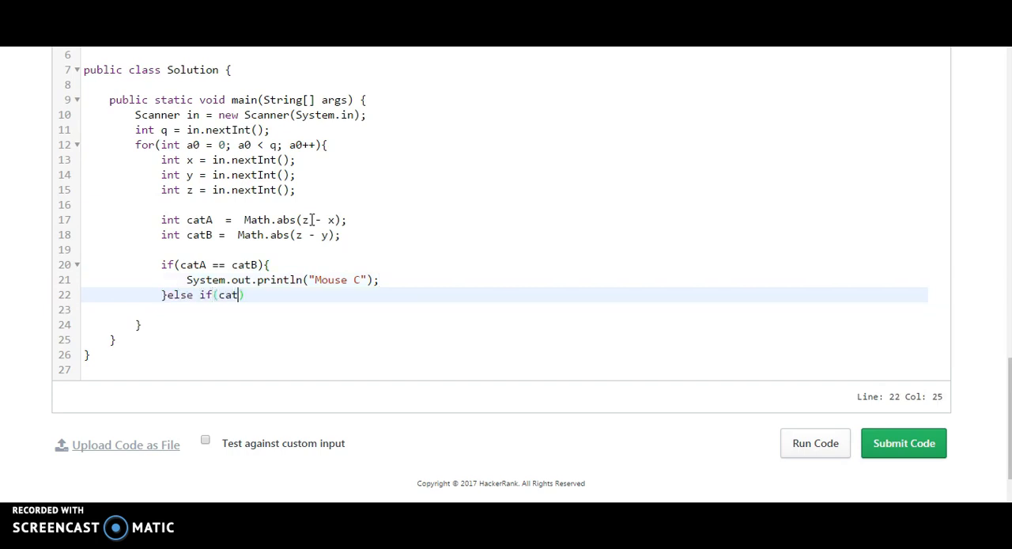
type("A > ca")
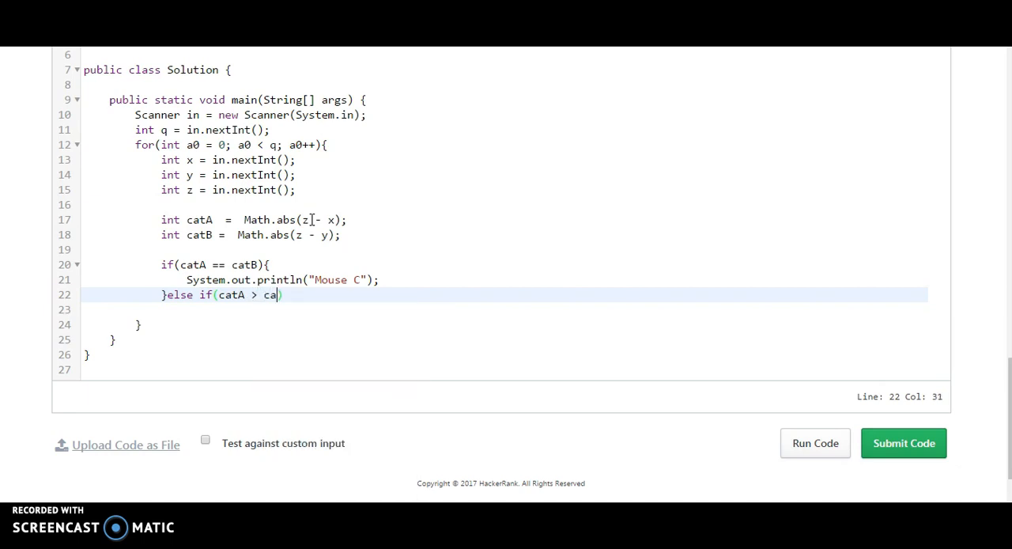
type("tB)")
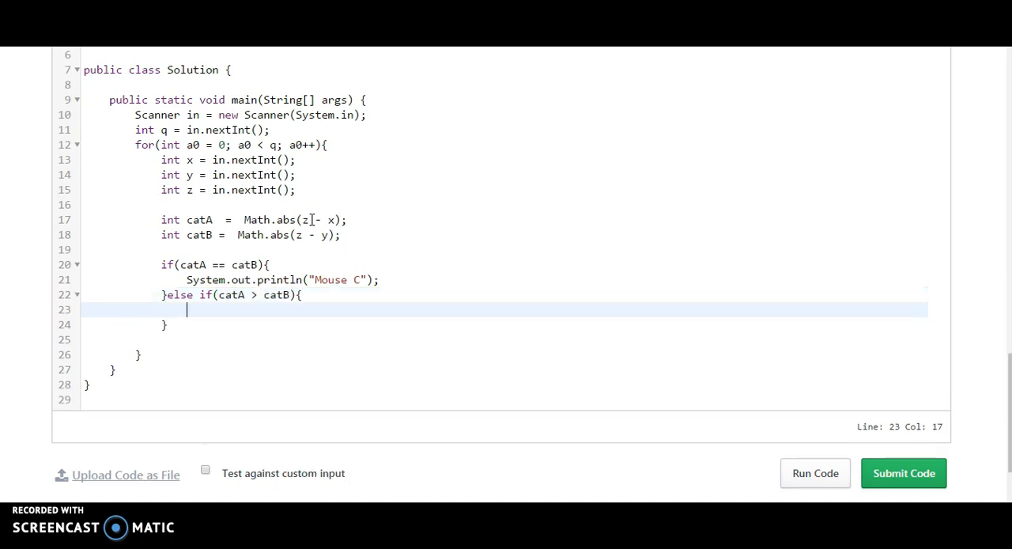
type("System.")
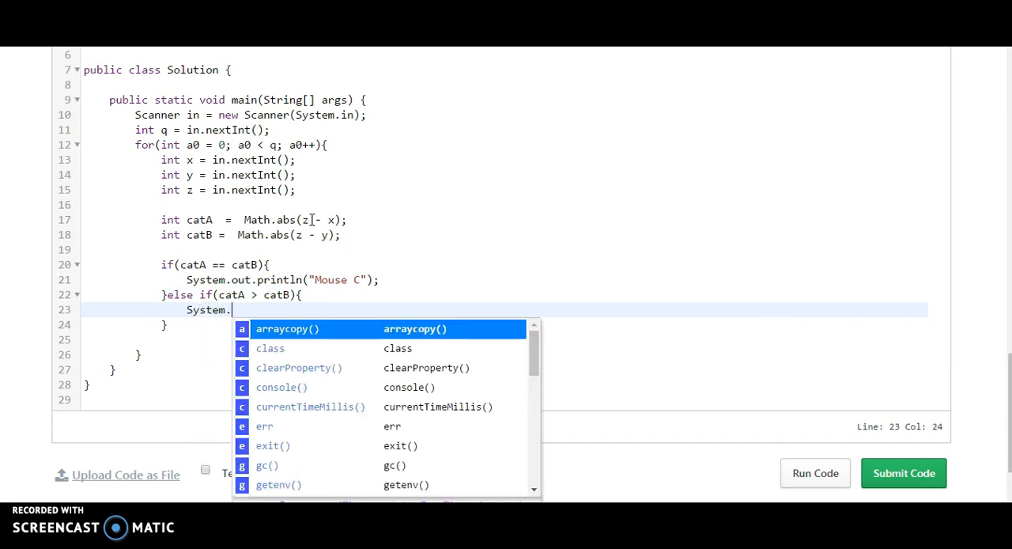
type("out.print();")
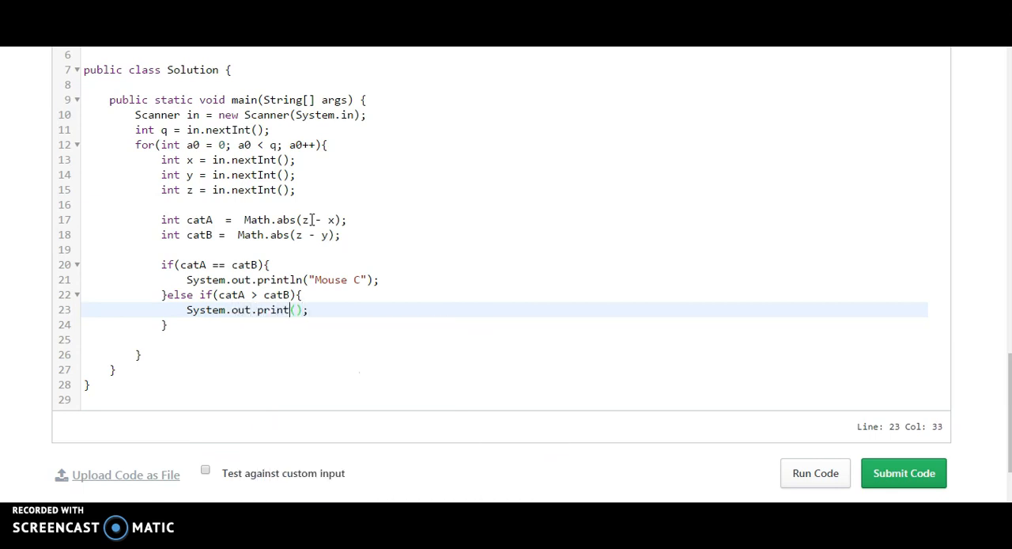
type("ln")
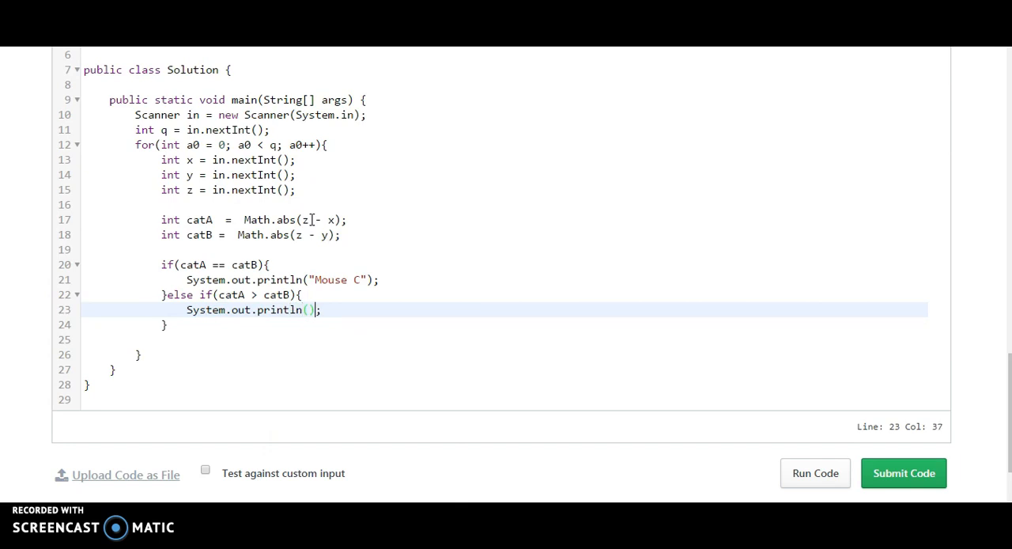
type(":")
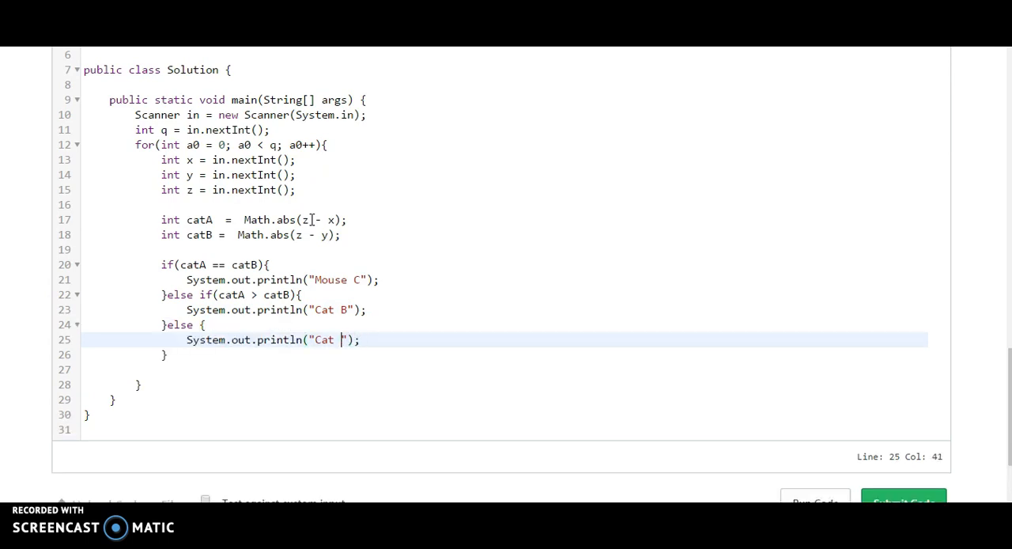
type("A")
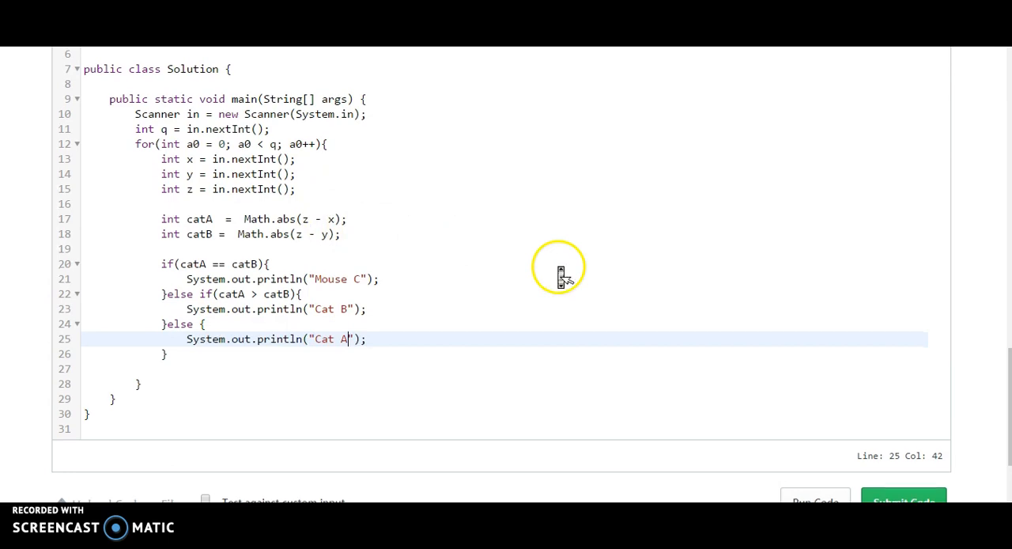
Run the code against sample Testcase 0 and confirm the Cat B, Mouse C, Cat A output passes
left_click(905, 500)
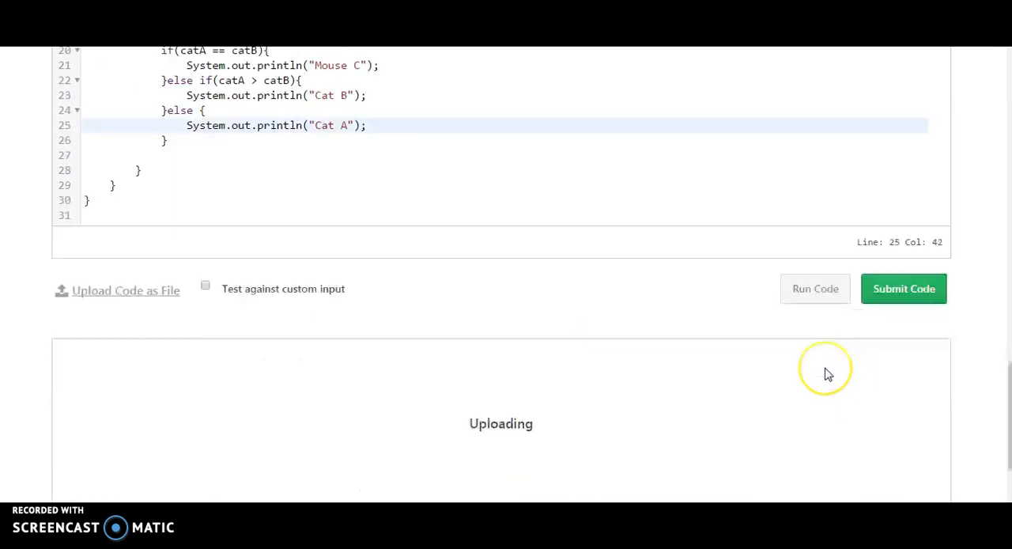
left_click(904, 288)
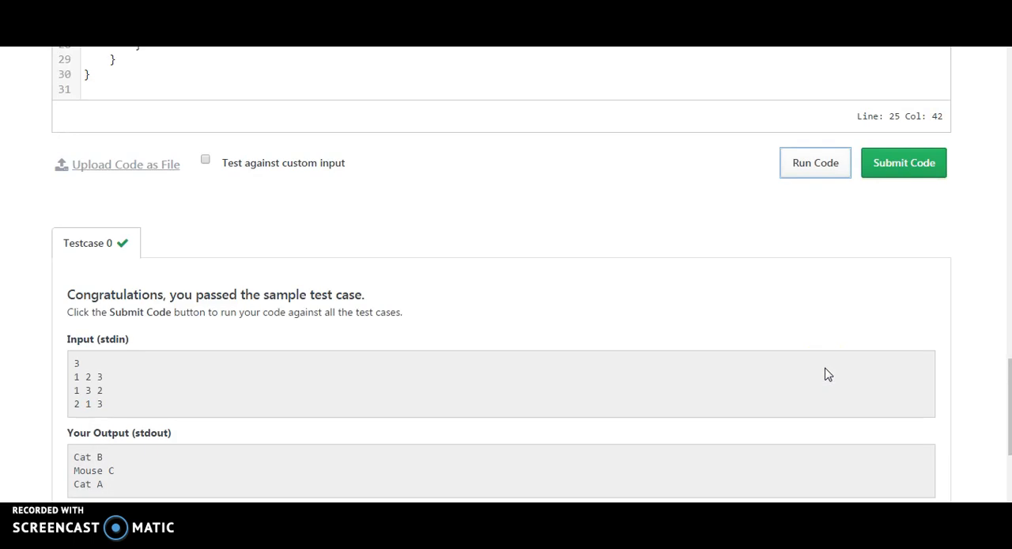
scroll("up", 3)
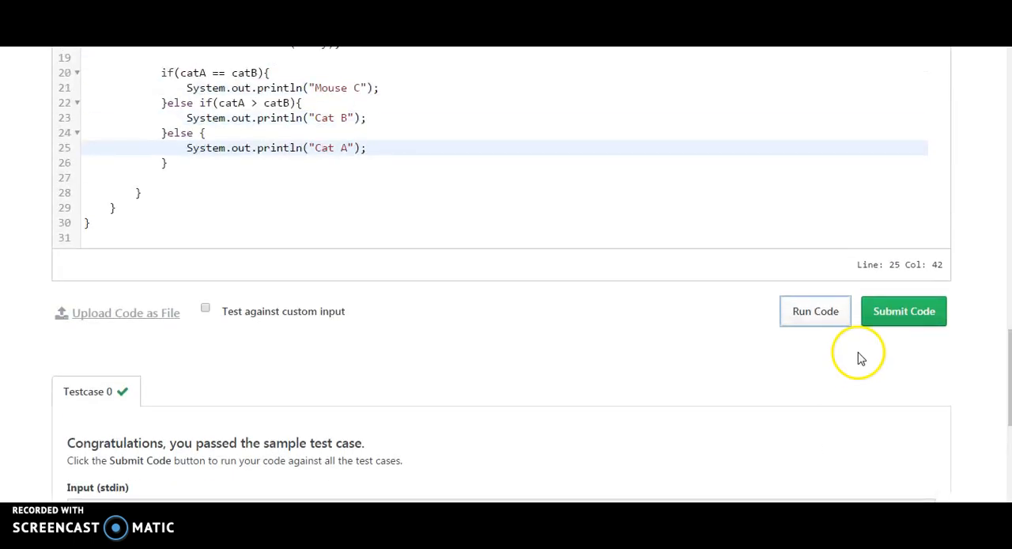
Submit the solution so Test Case #0 and #1 are queued for grading
left_click(904, 311)
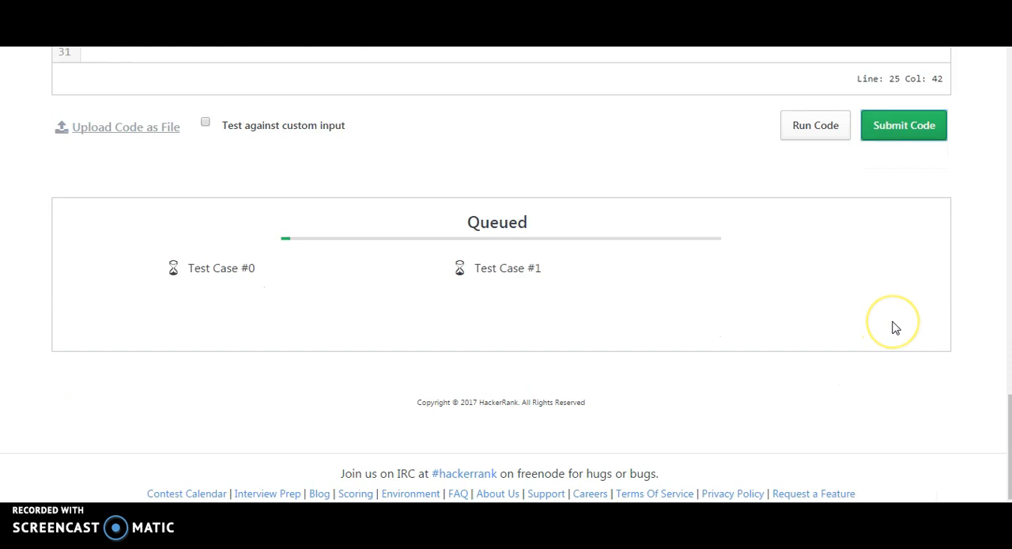
mouse_move(895, 328)
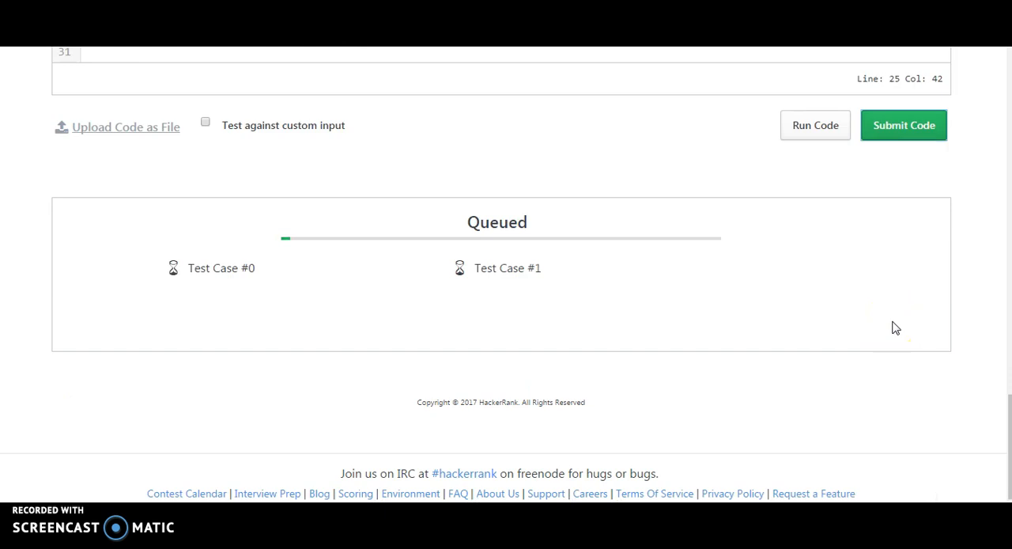